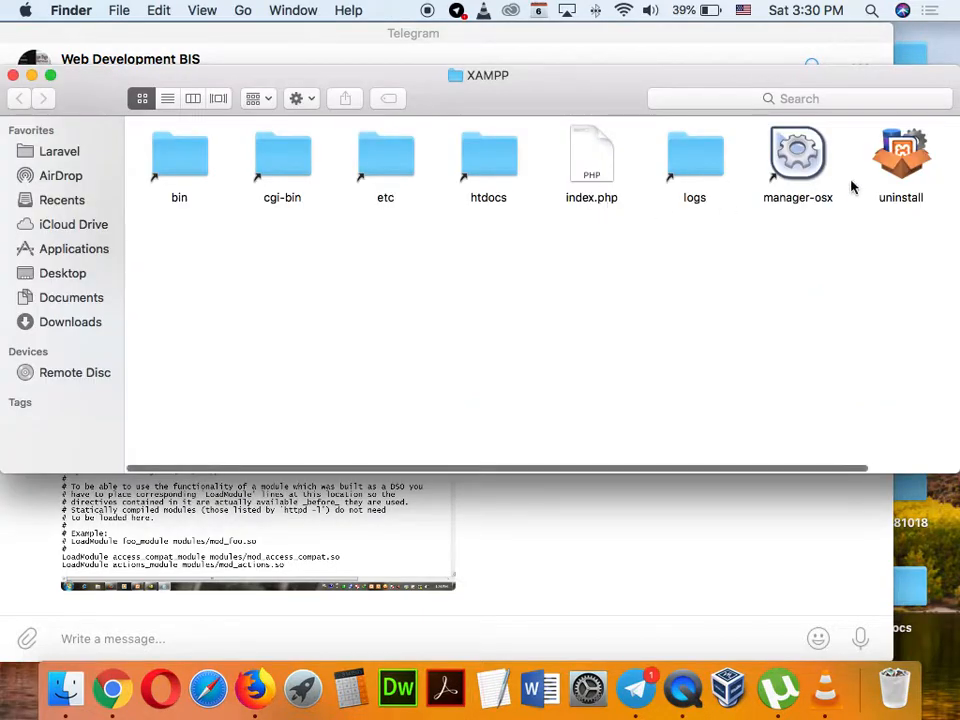
Step: Launch manager-osx from the XAMPP folder, authorising with the administrator password
double_click(797, 155)
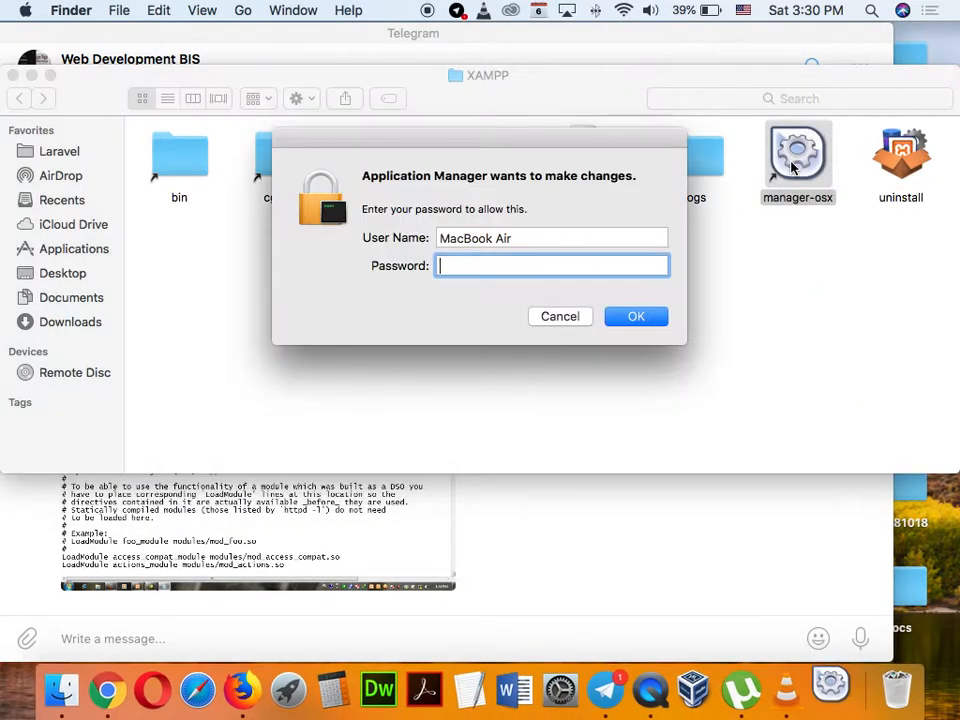
click(560, 316)
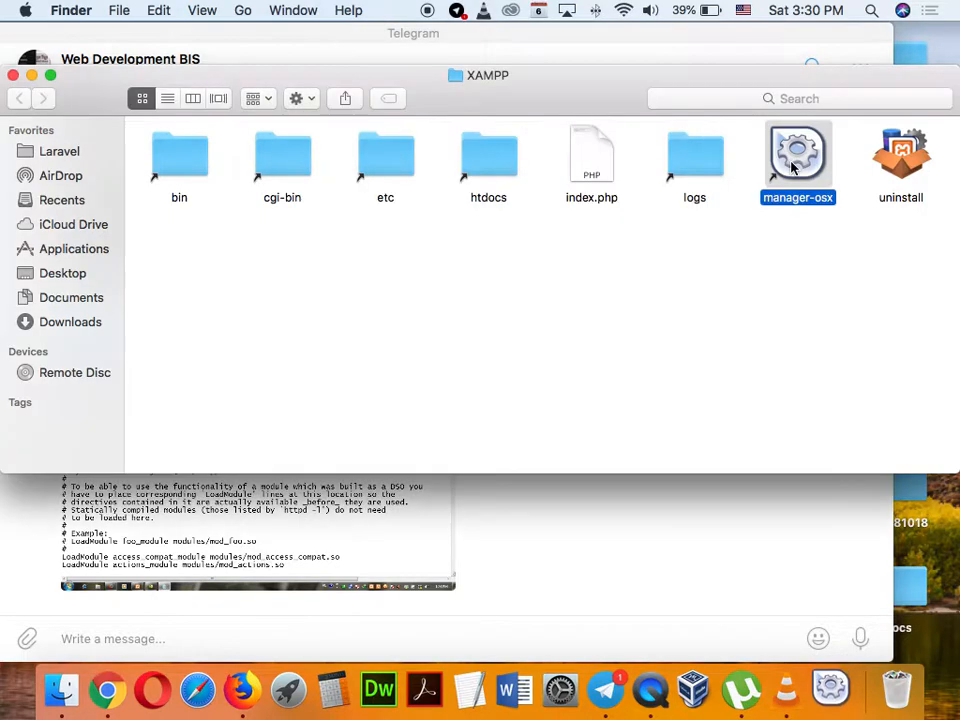
double_click(797, 160)
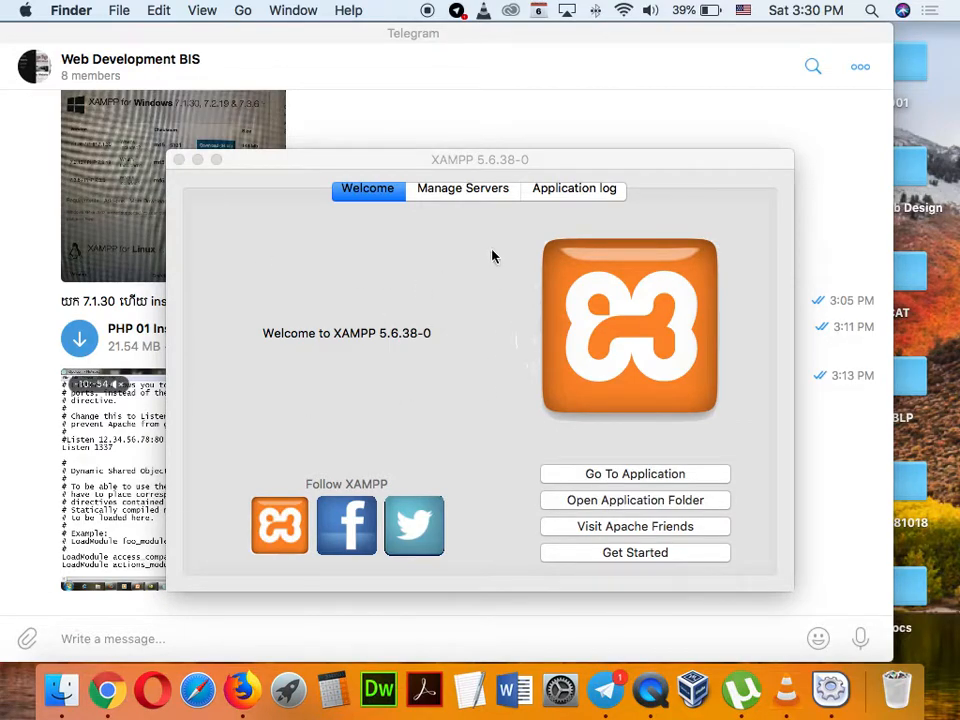
Step: Start MySQL Database, ProFTPD and Apache Web Server from XAMPP's Manage Servers list
click(462, 188)
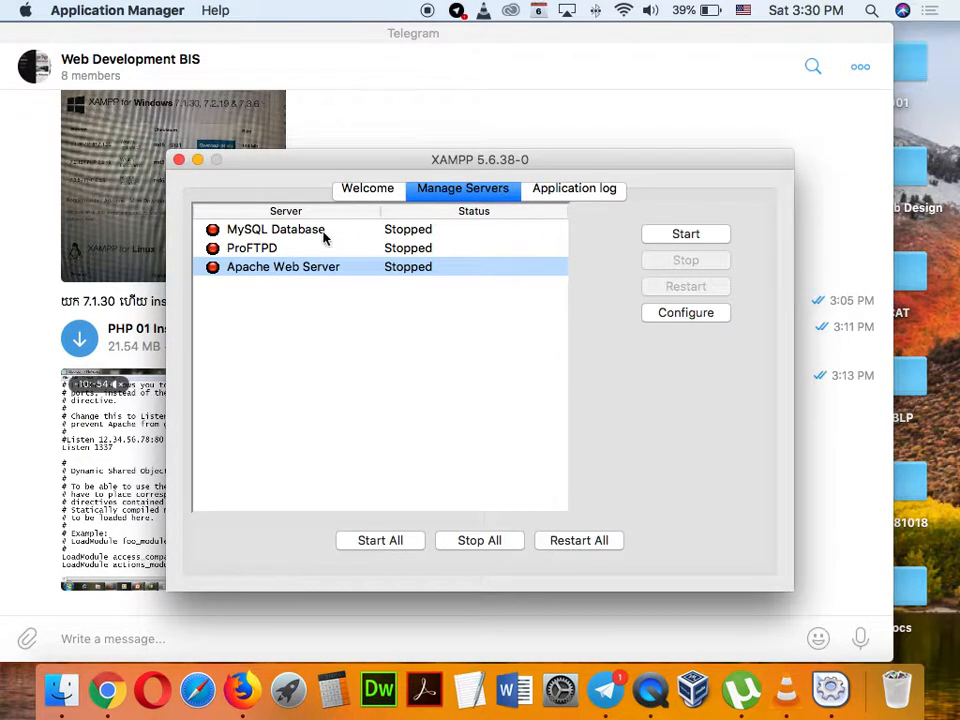
click(685, 233)
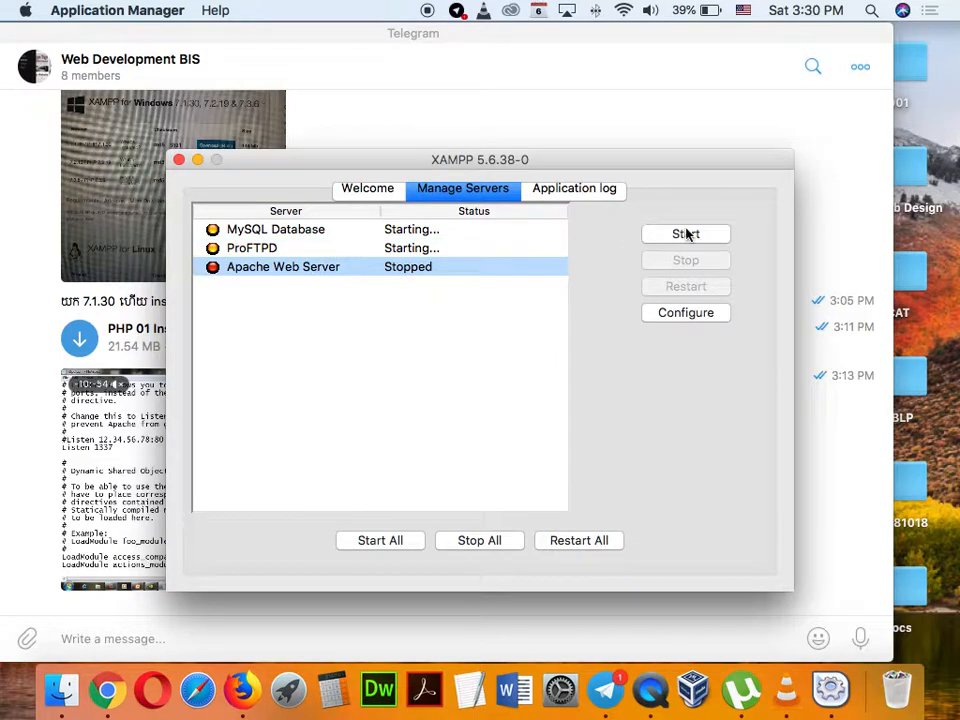
click(685, 233)
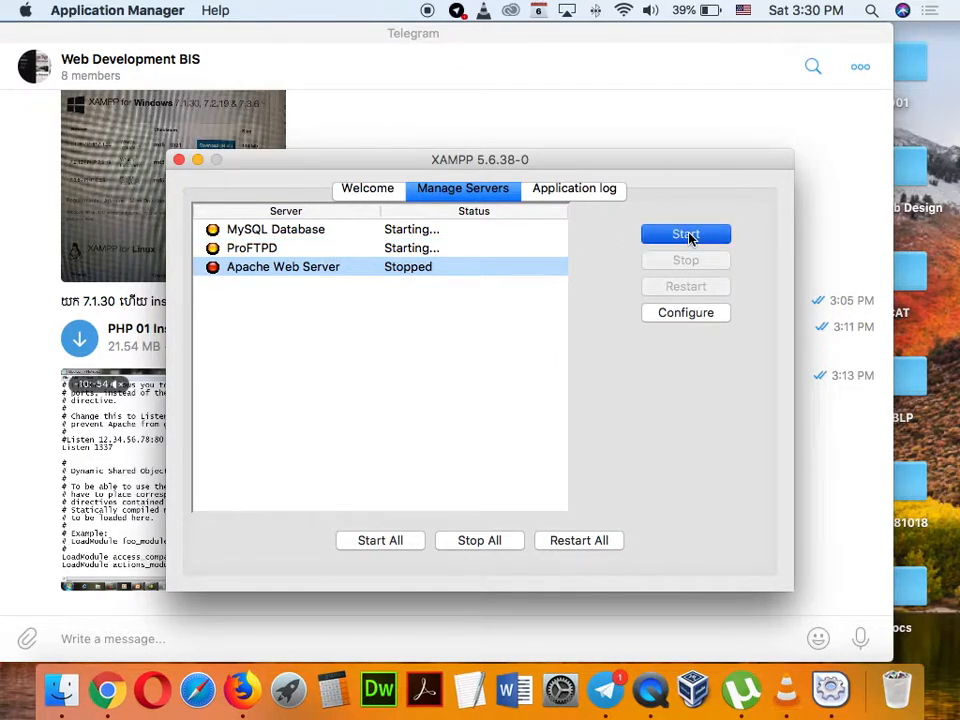
click(685, 233)
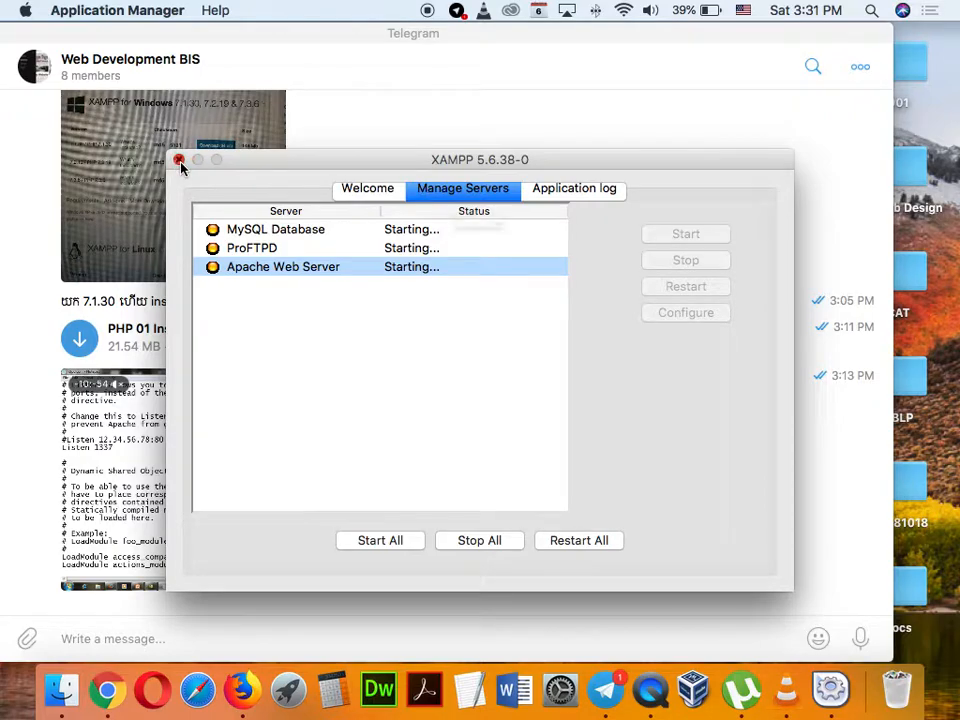
mouse_move(335, 229)
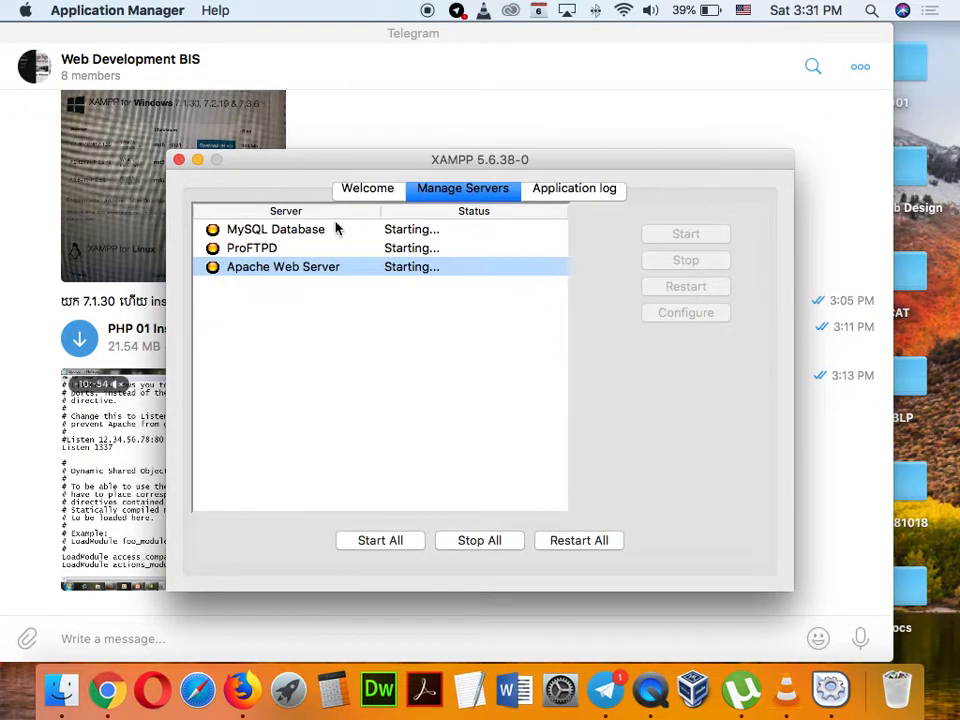
Step: Enter localhost in Firefox's address bar to show the 'Index of /' listing
click(243, 689)
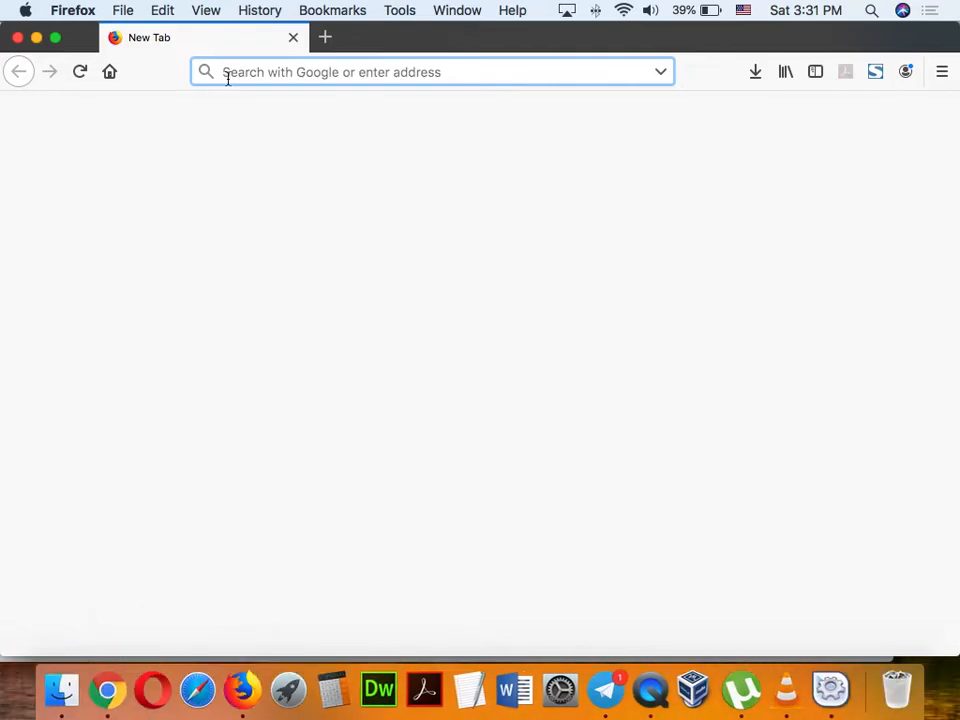
text(localhost)
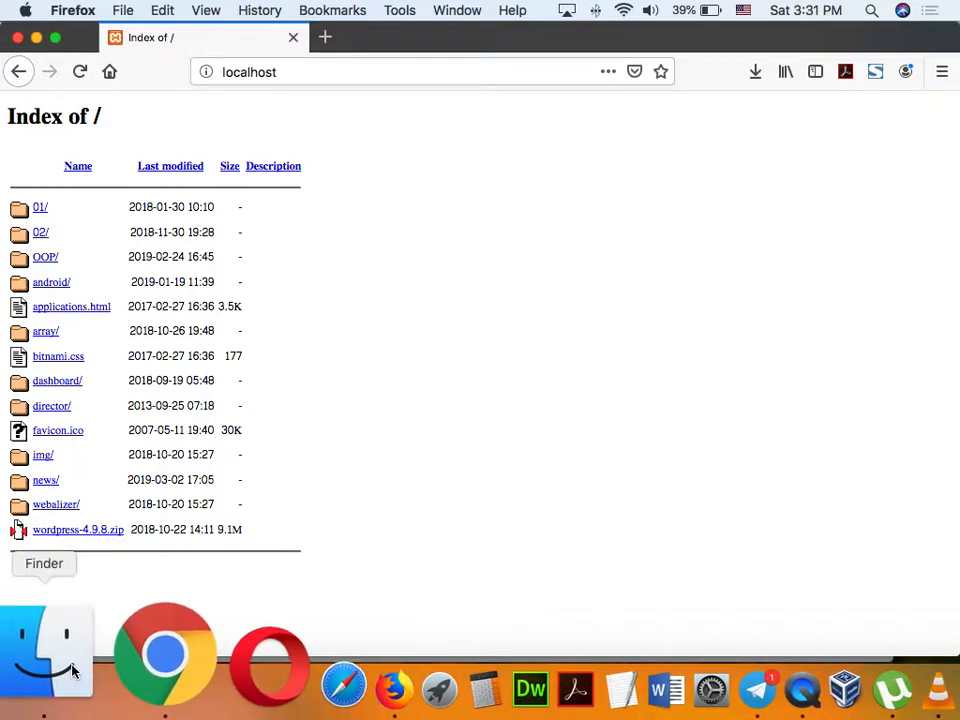
Step: Bring Finder forward and open a blank untitled TextEdit document
click(46, 650)
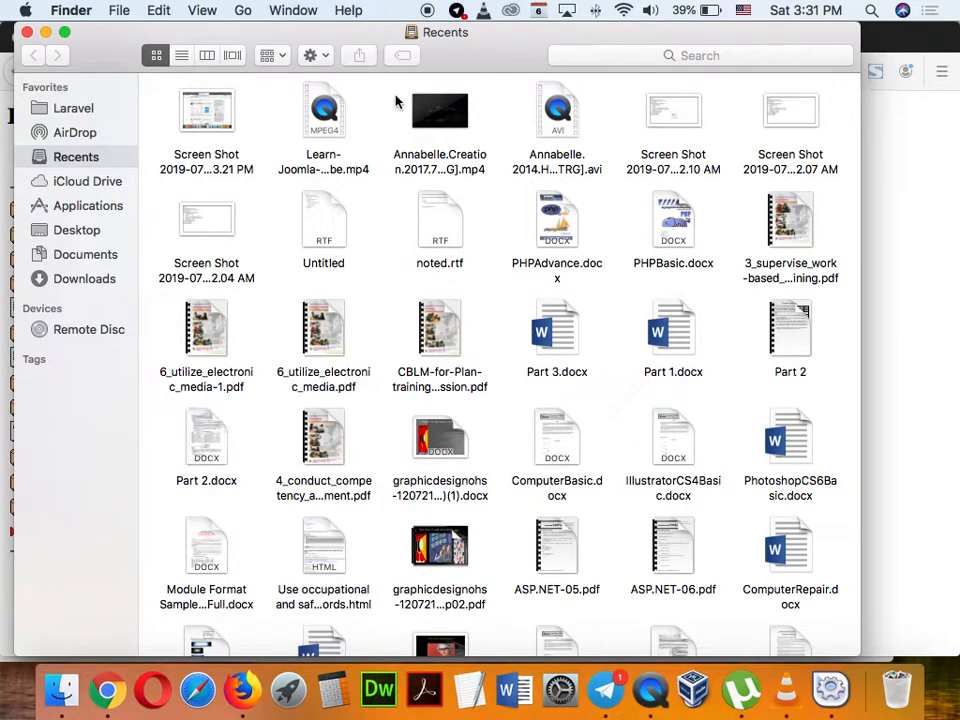
mouse_move(82, 265)
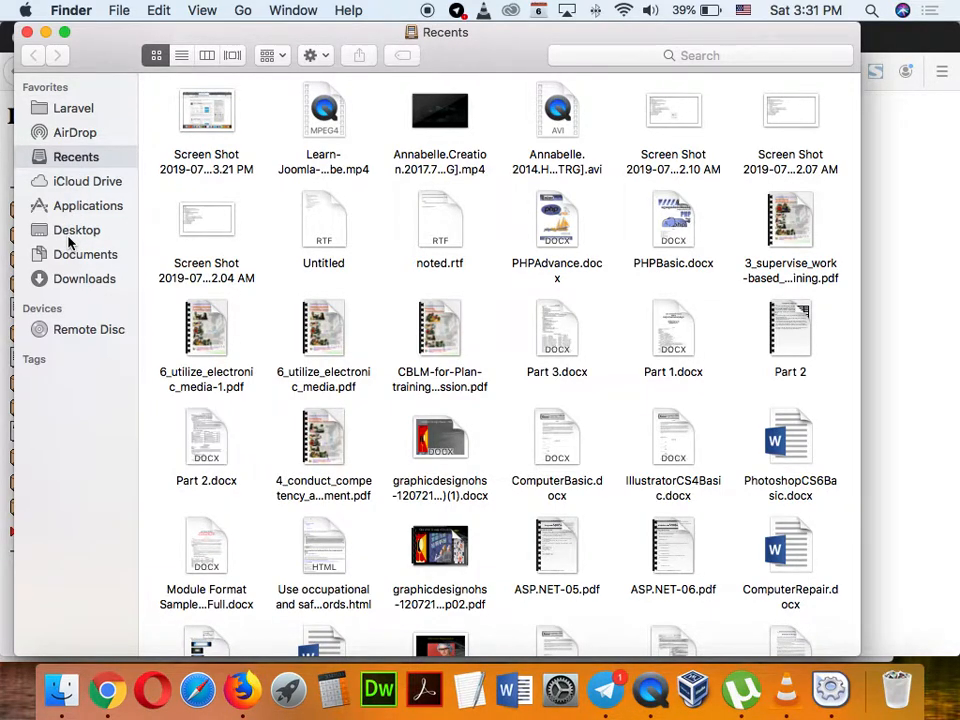
click(483, 655)
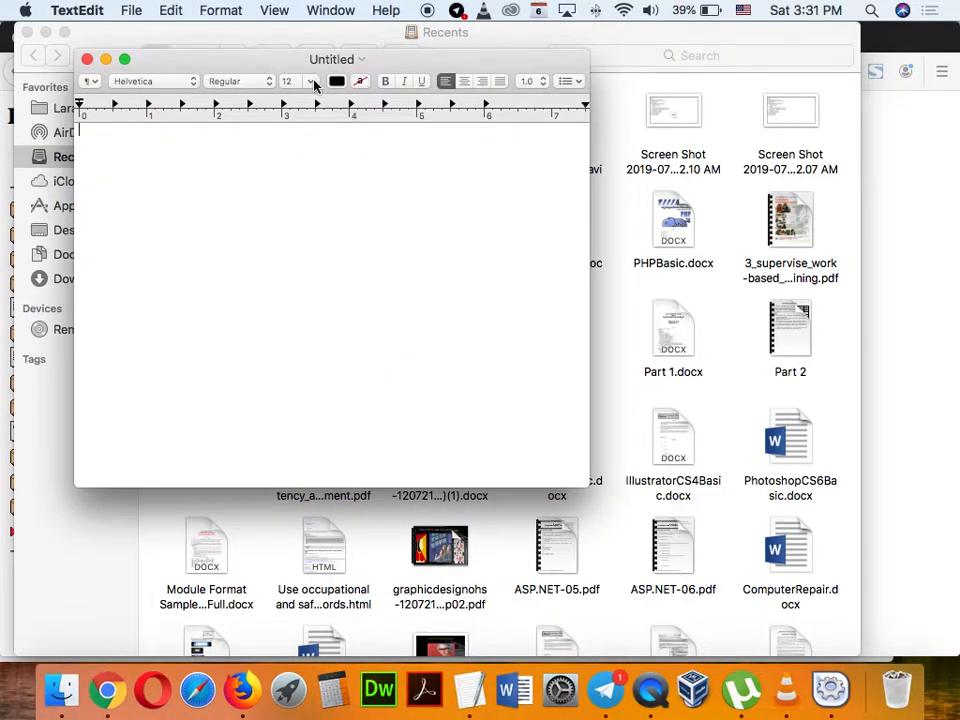
Step: Type 'C:\xampp\htdocs\' with the Khmer note 'បង្កើត test' on the line below
text(C)
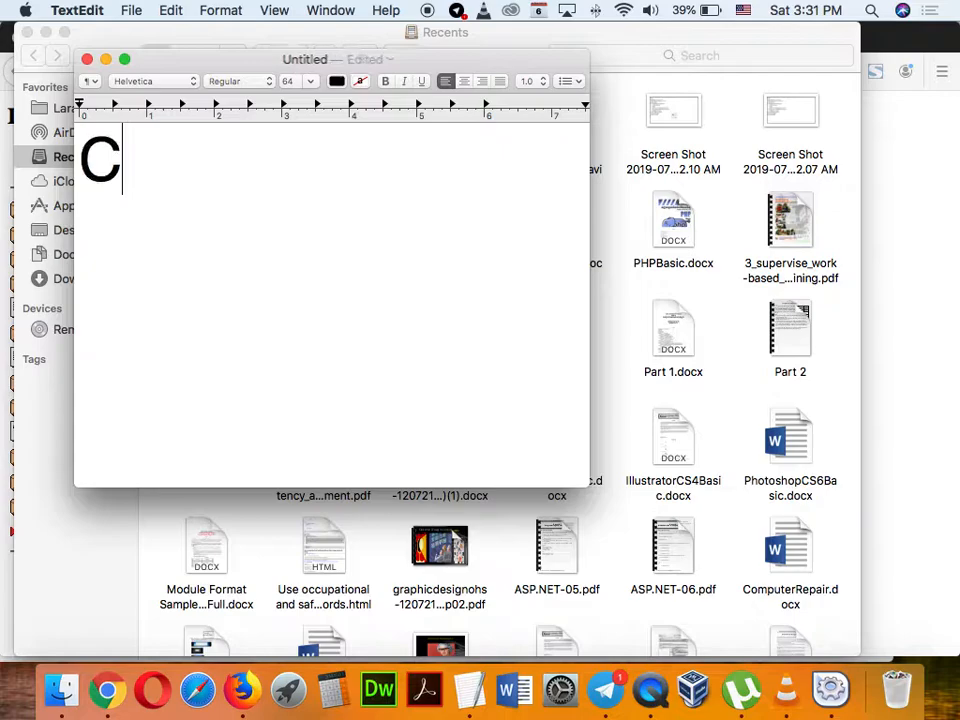
text(:\)
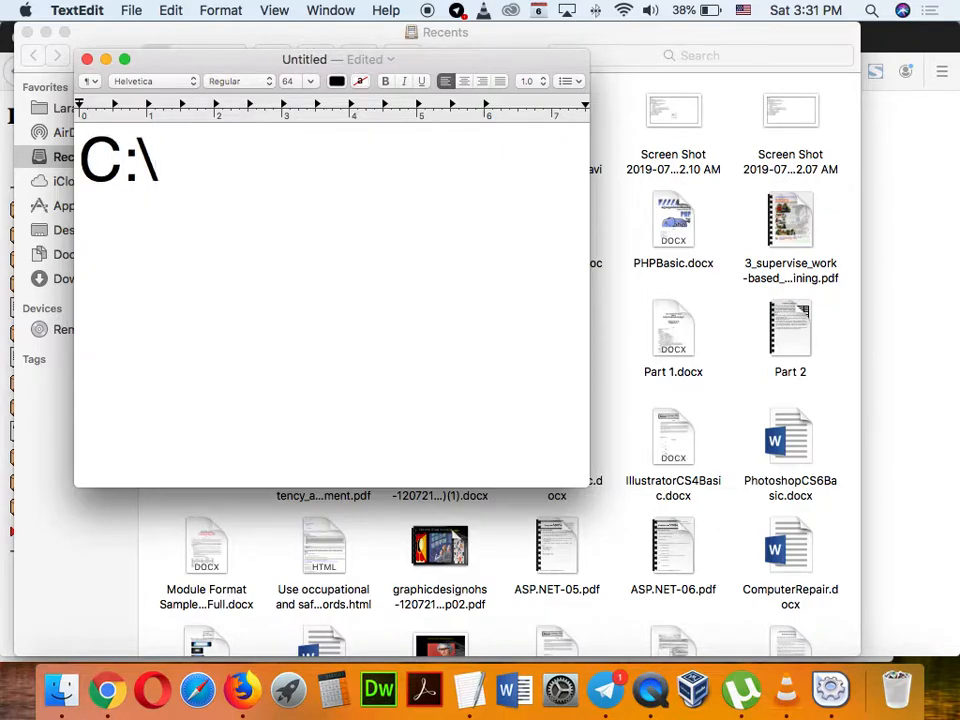
text(xam)
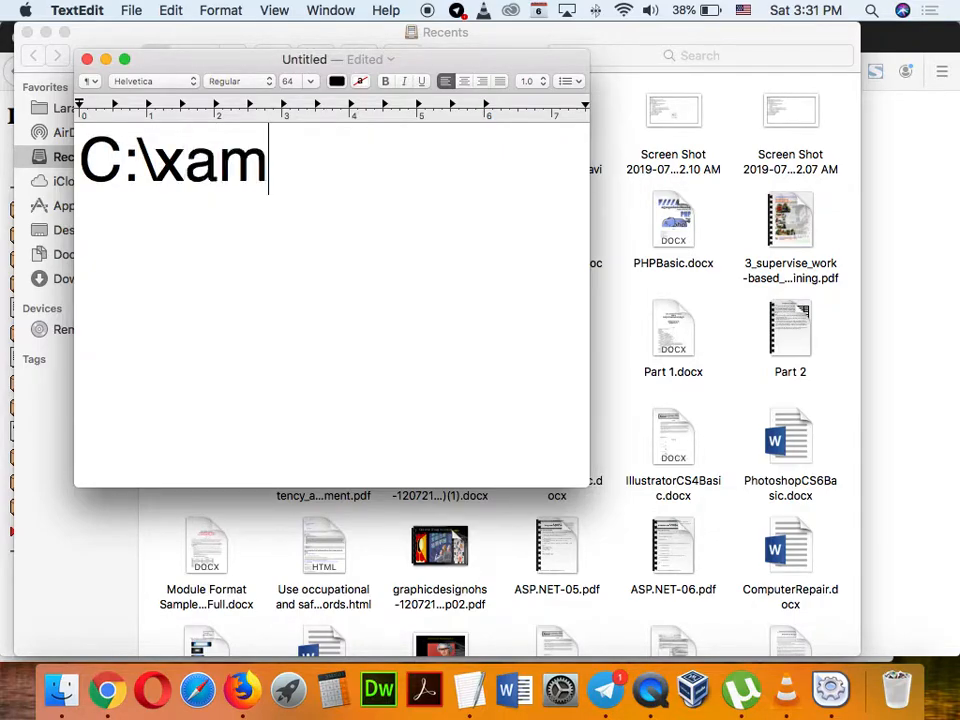
text(pp\)
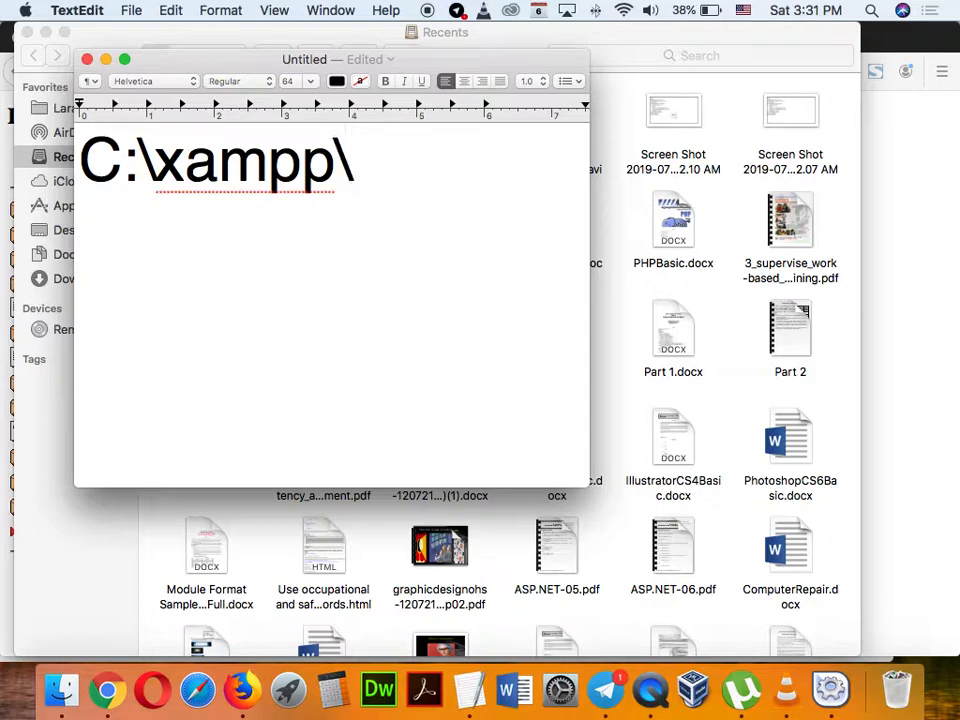
text(htdocs)
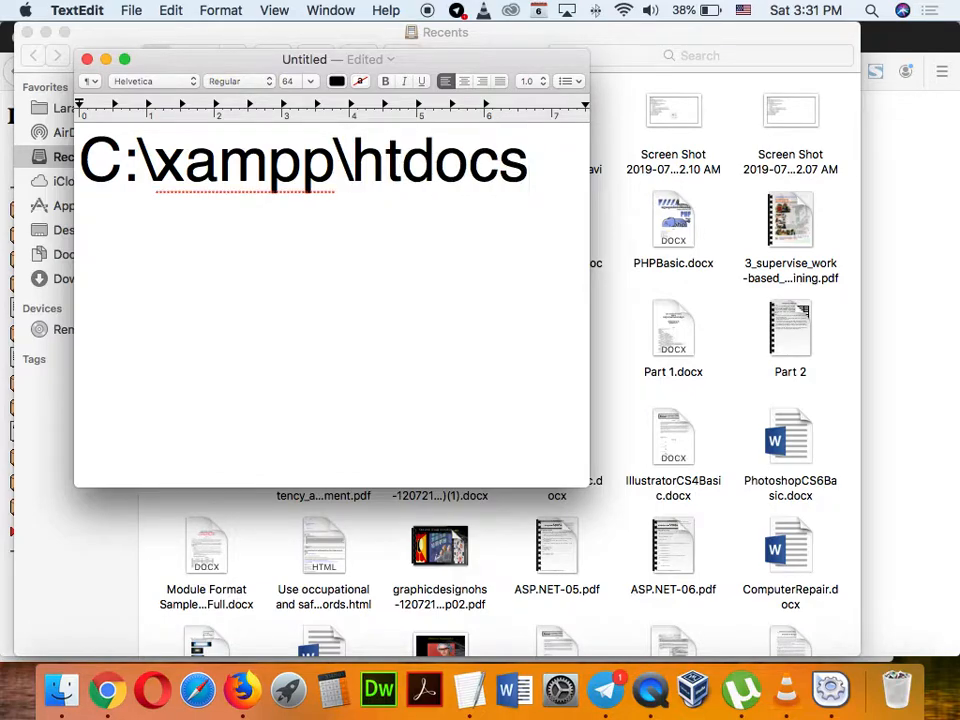
text(\)
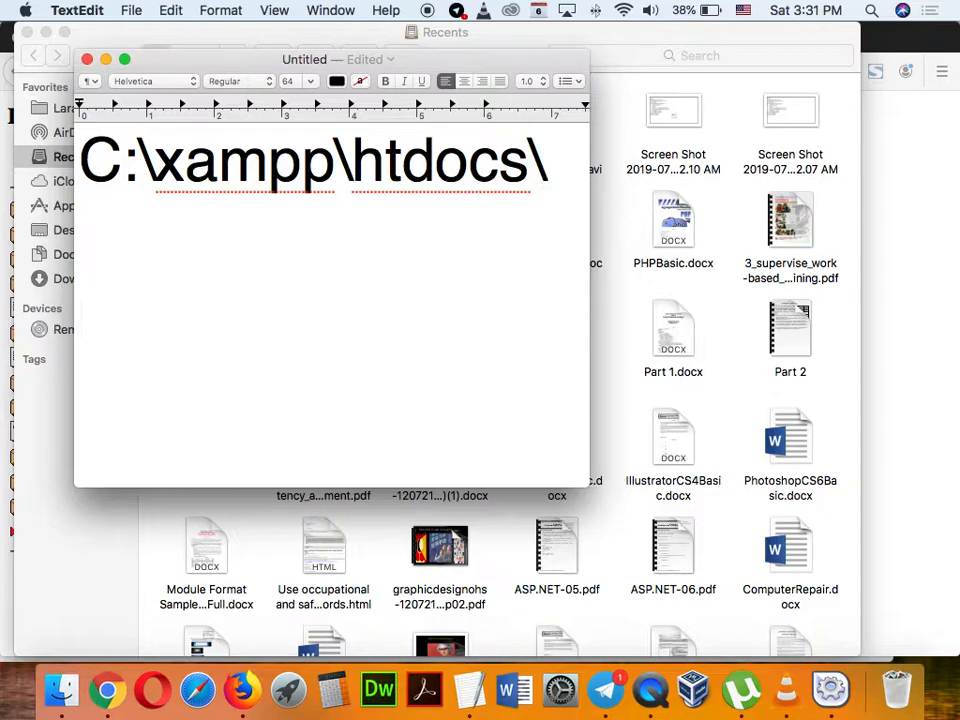
text(បង្កើត)
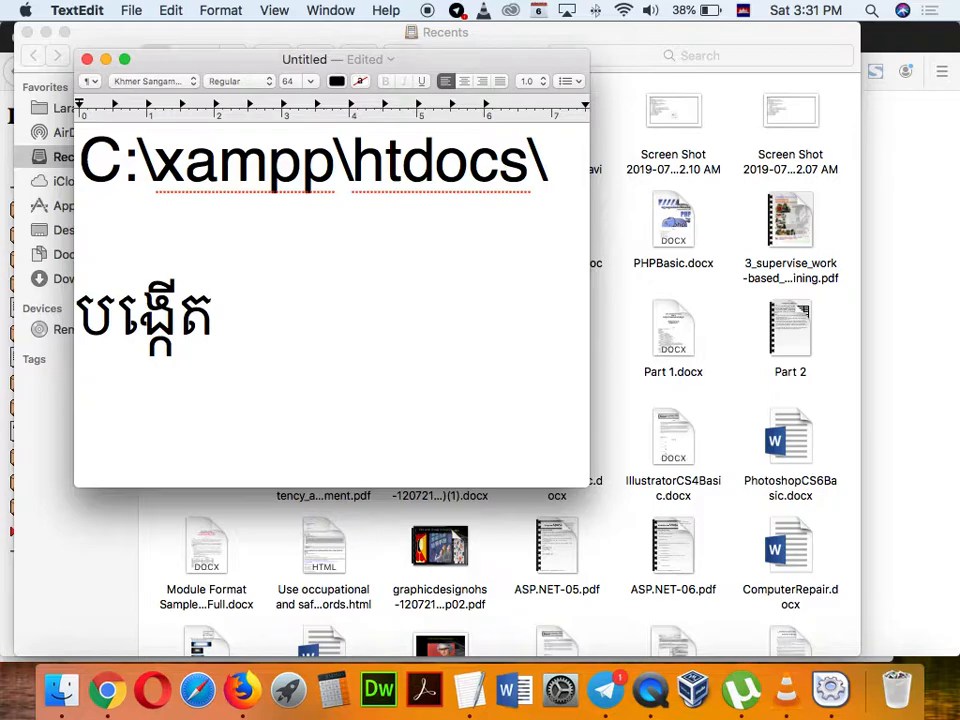
text(test)
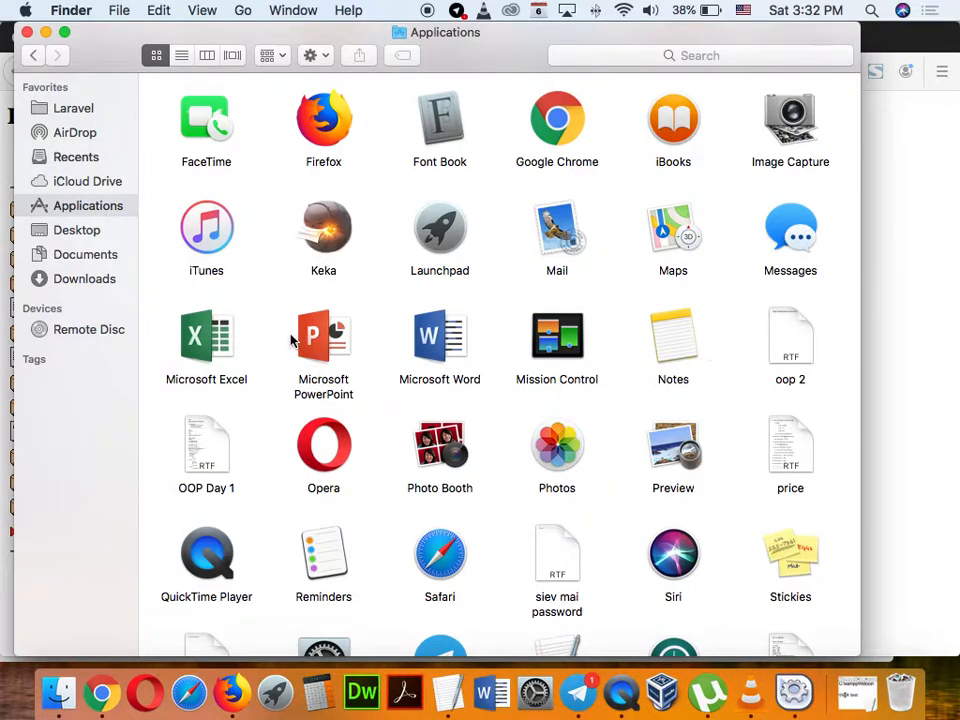
Step: Go to Applications > XAMPP > htdocs and create a new folder named test
scroll(down, 3)
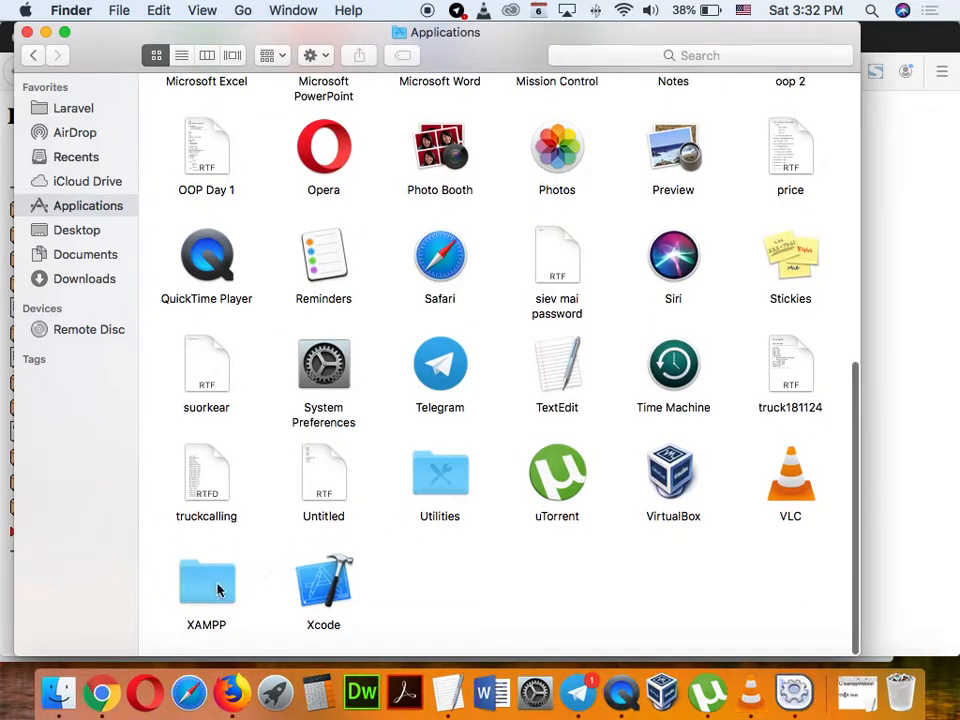
double_click(206, 583)
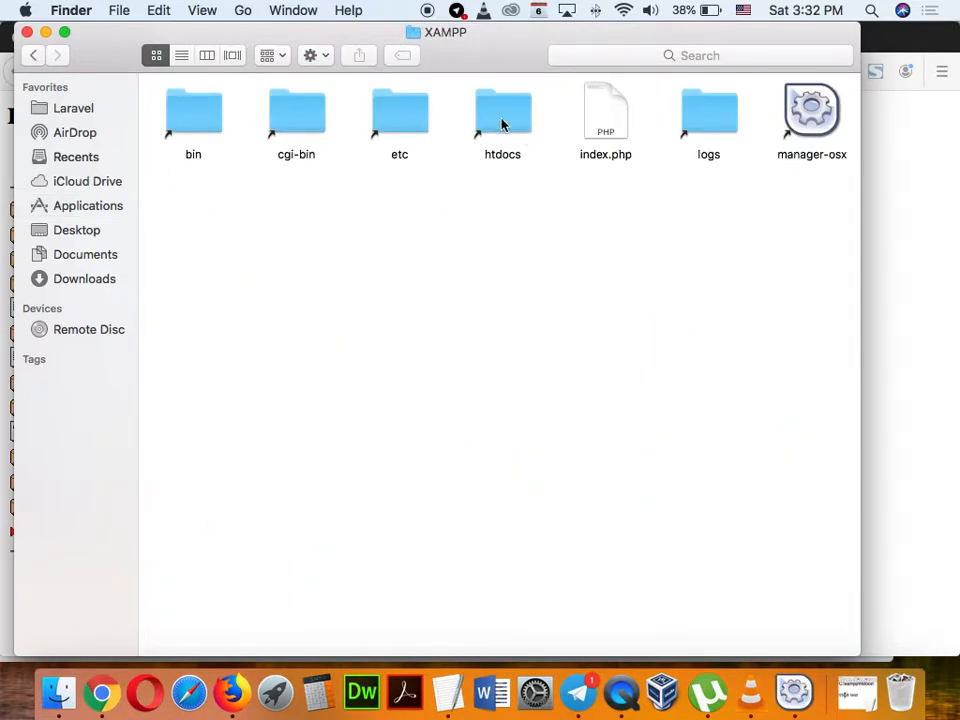
double_click(502, 110)
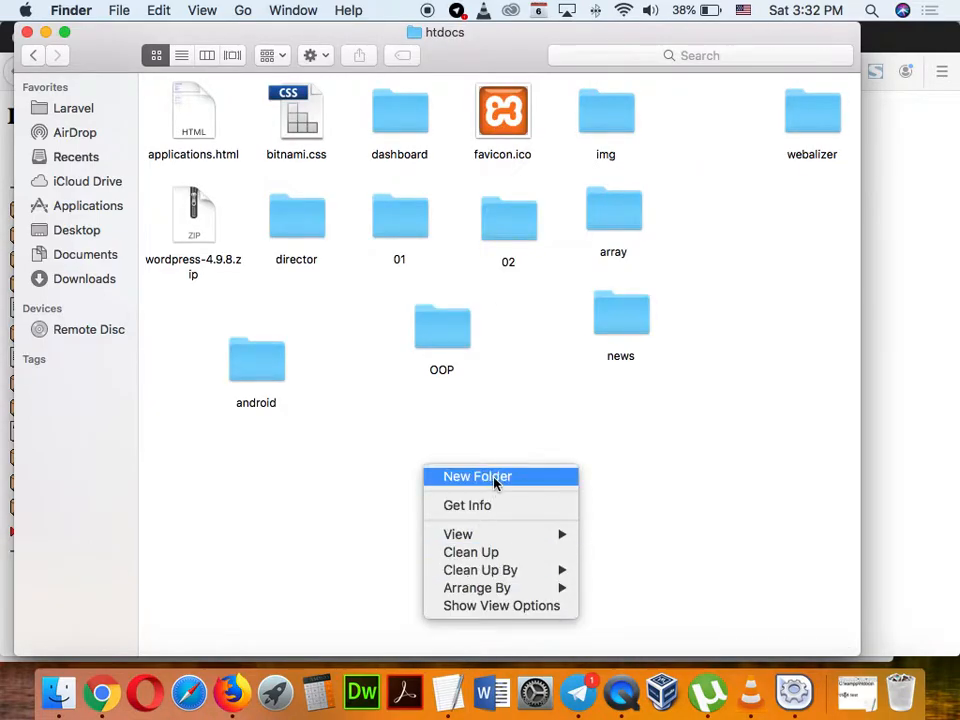
click(477, 476)
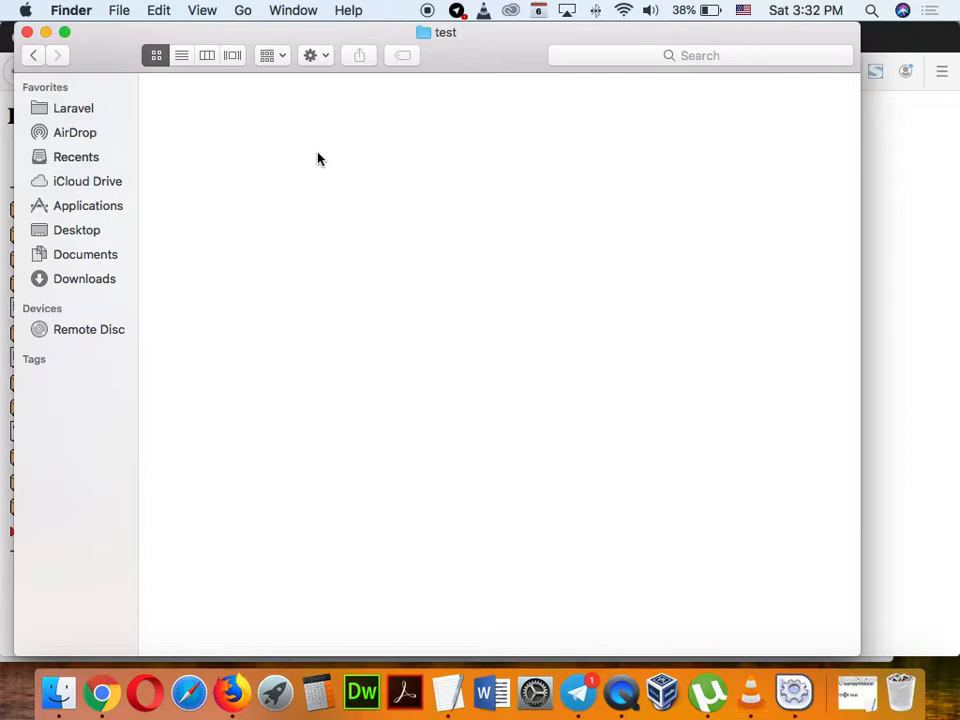
mouse_move(360, 635)
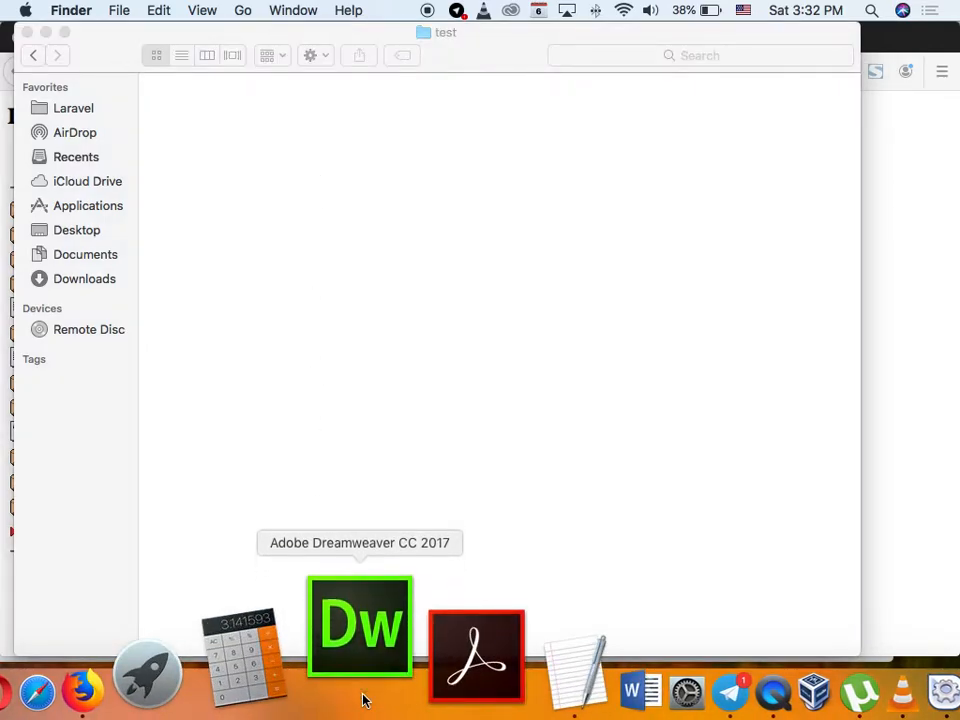
Step: Launch Dreamweaver and create a new PHP document, Untitled-1
click(359, 627)
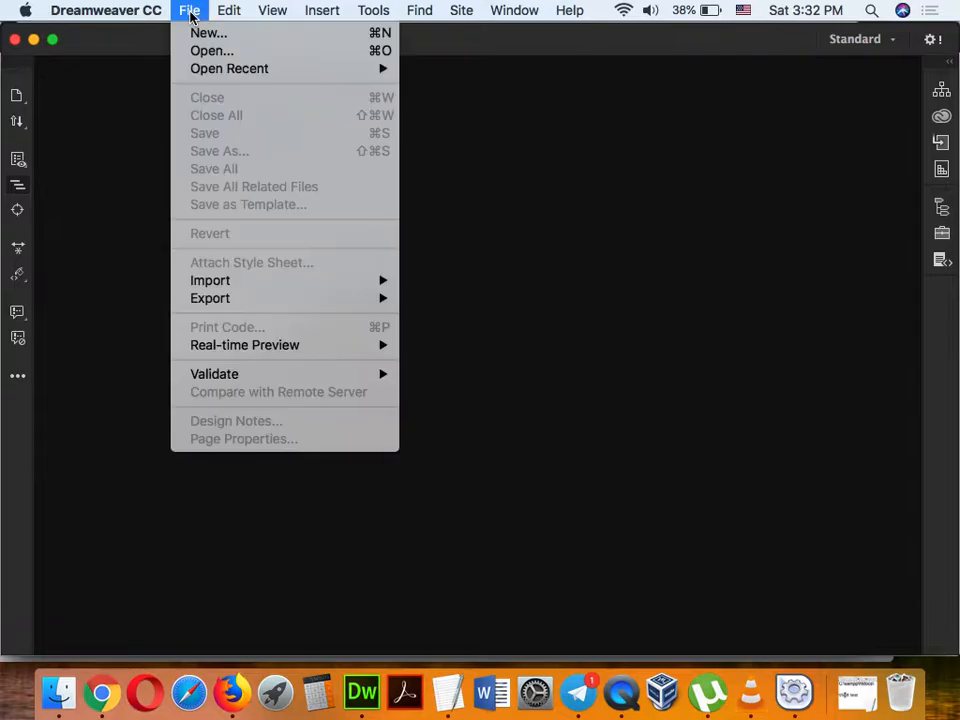
click(208, 33)
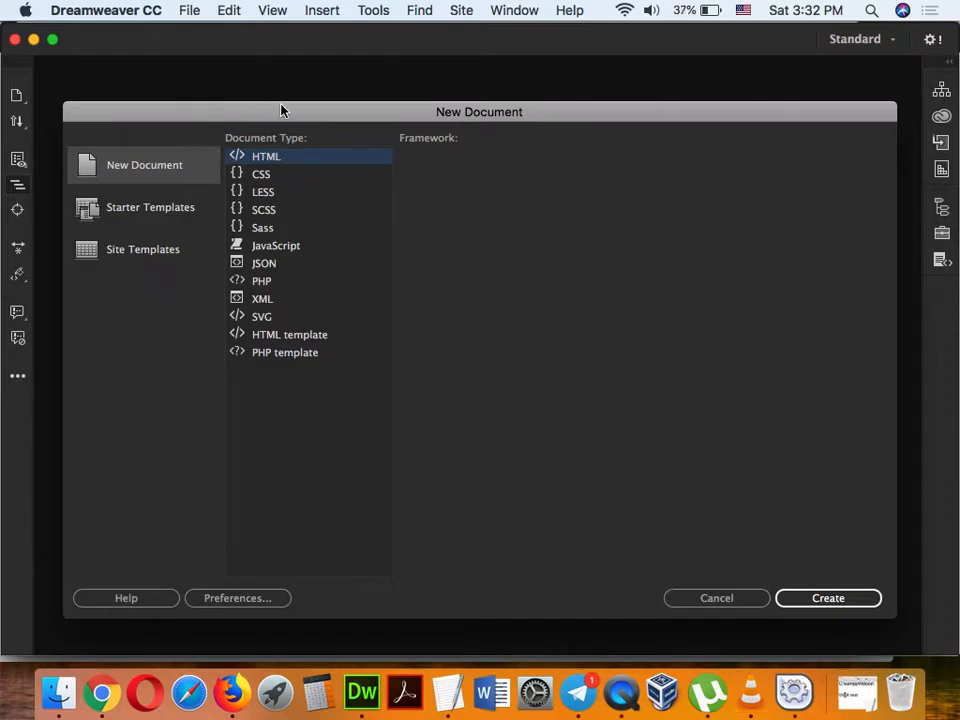
mouse_move(265, 290)
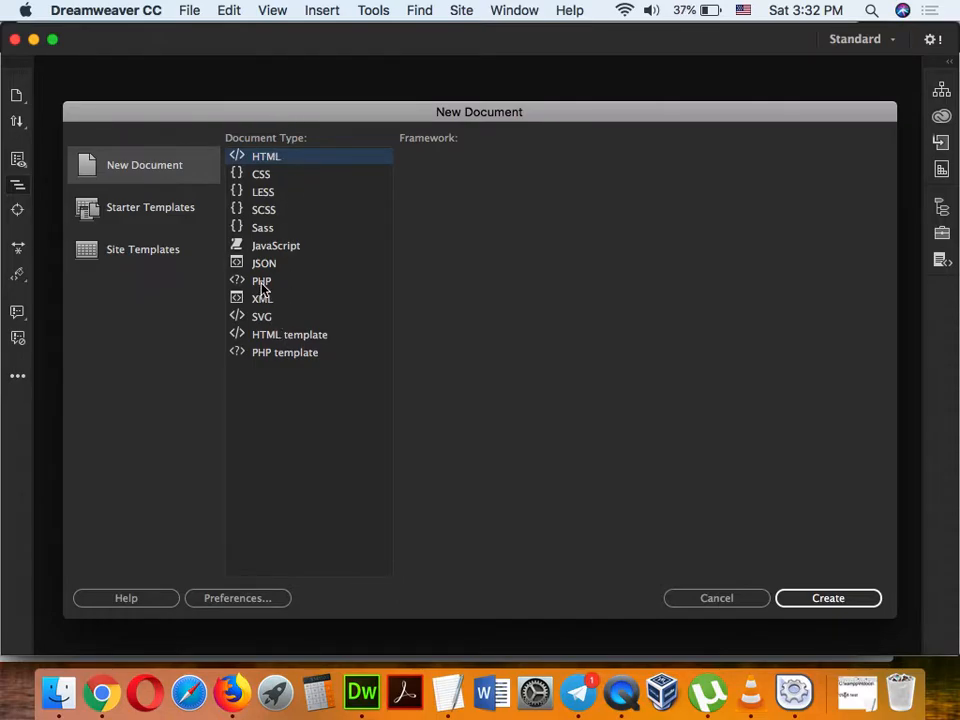
click(261, 281)
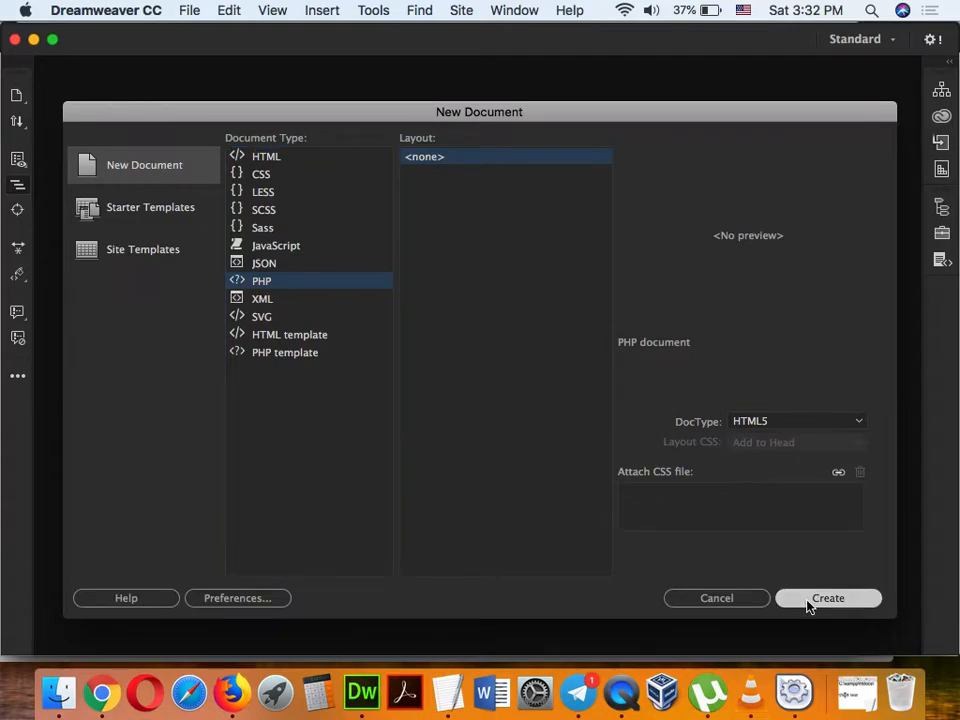
click(828, 597)
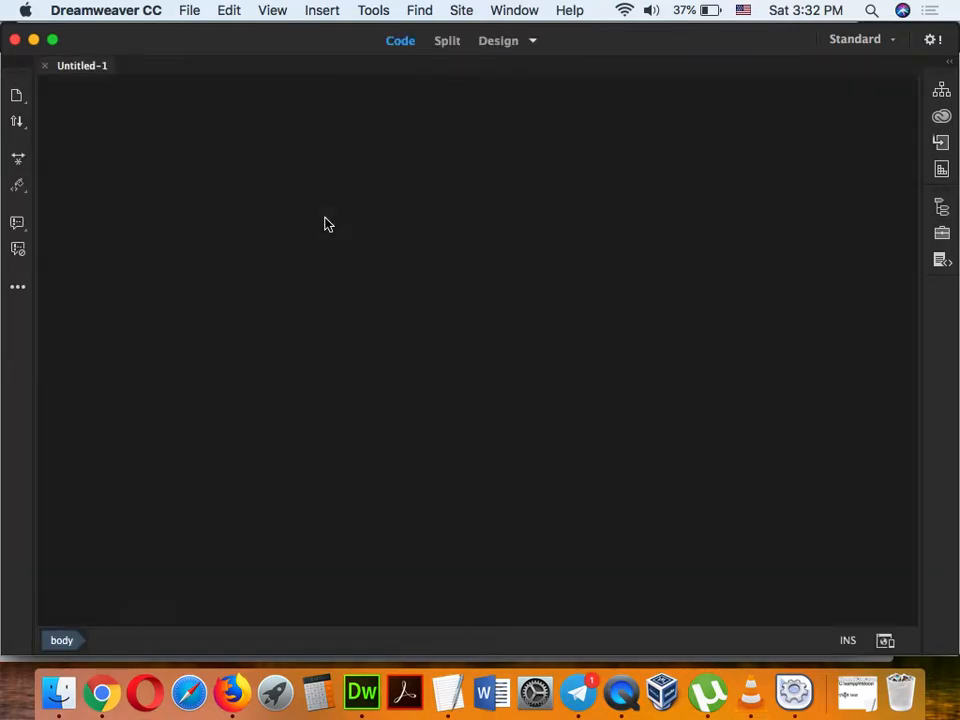
mouse_move(167, 111)
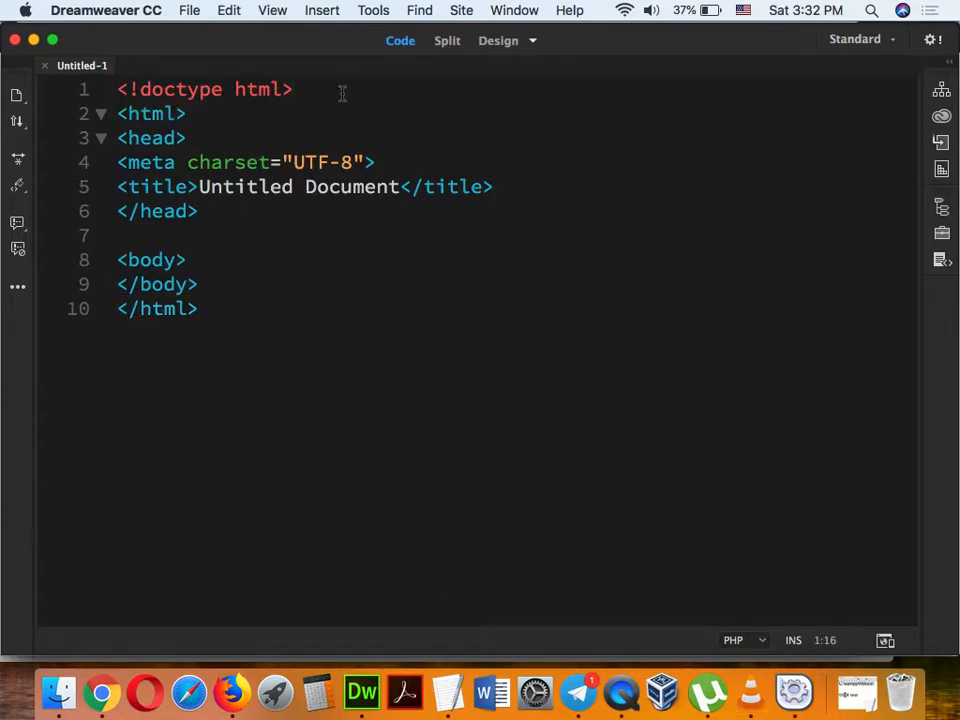
Step: Insert <?php echo "<h1>Hello World</h1>"; ?> after <body> and bring up Save As
click(186, 260)
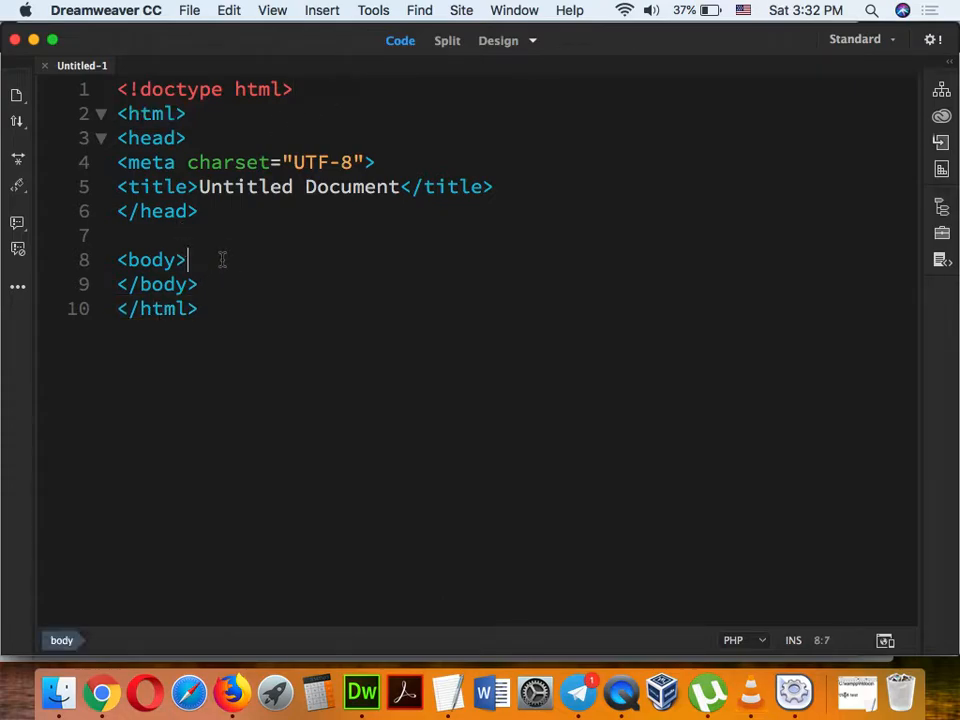
text(<?php)
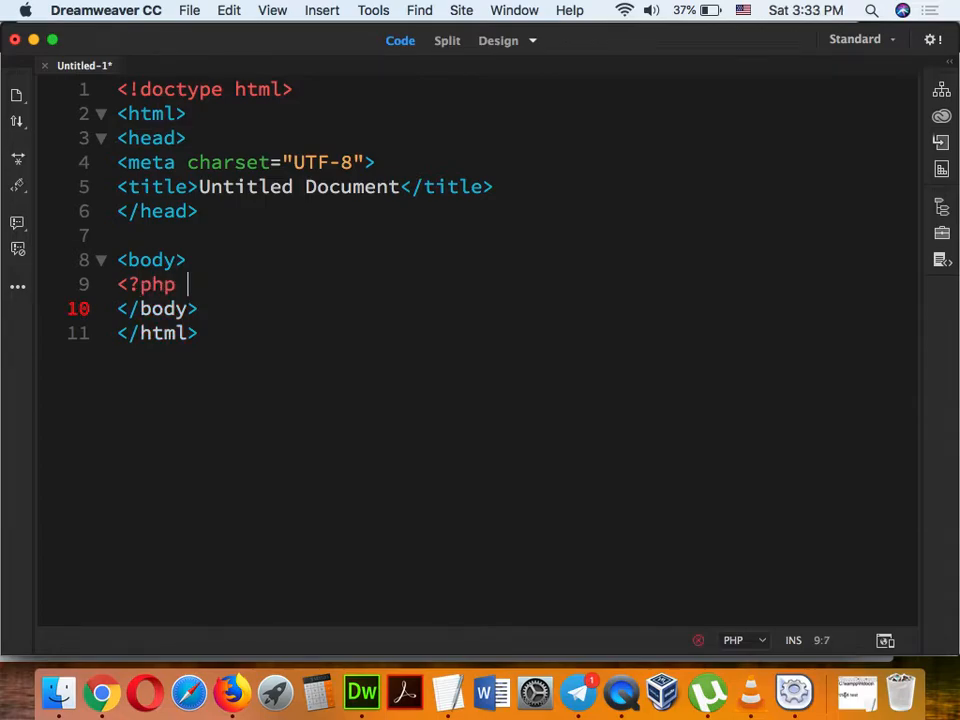
text(echo)
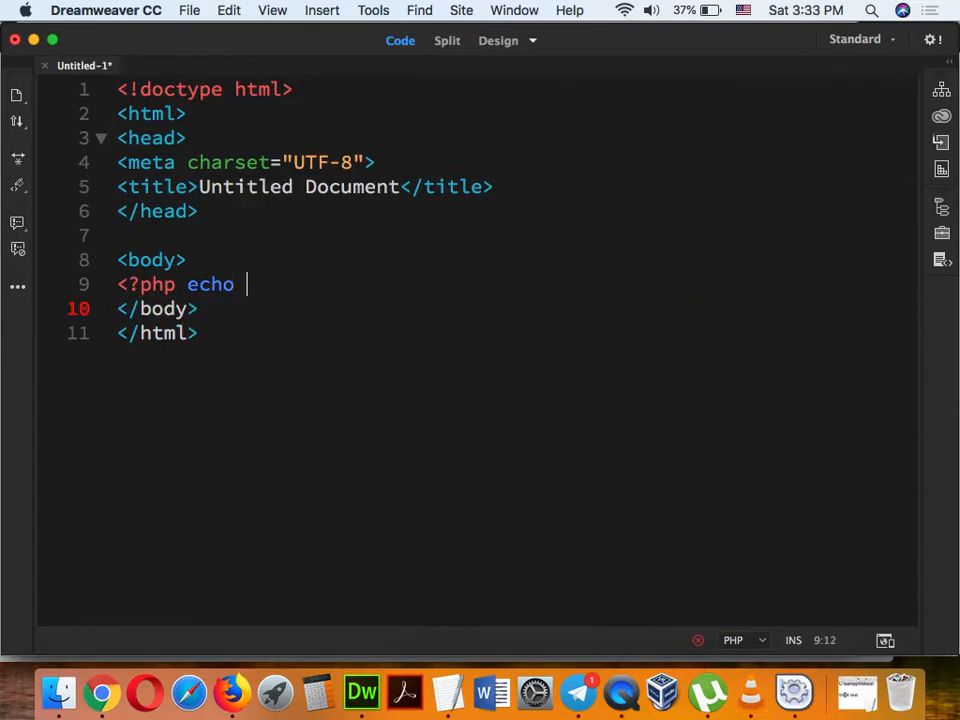
text(")
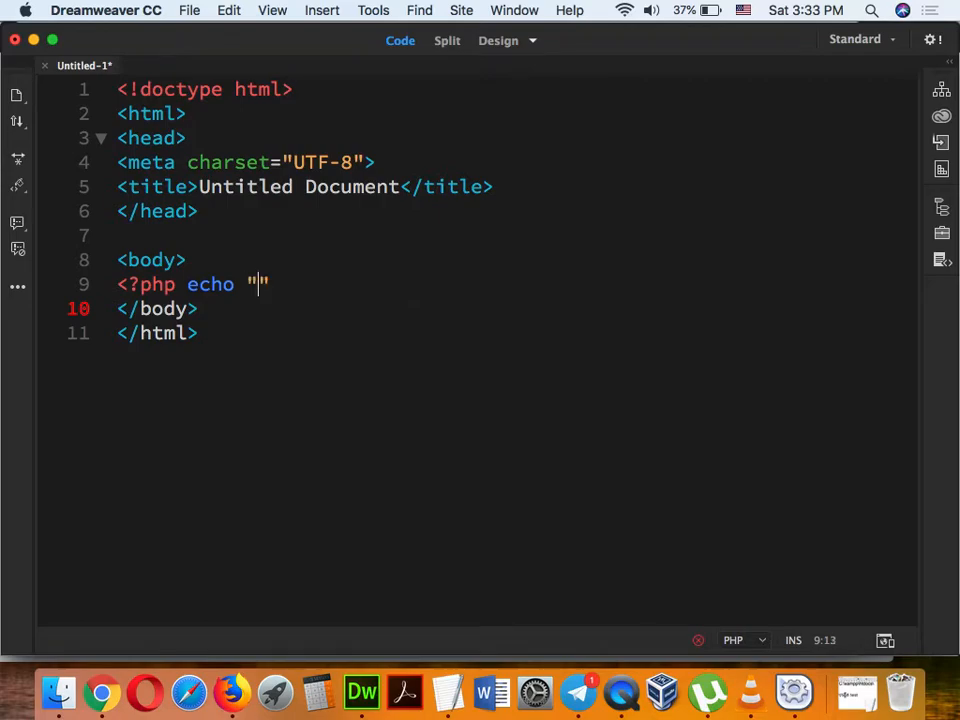
text(He";)
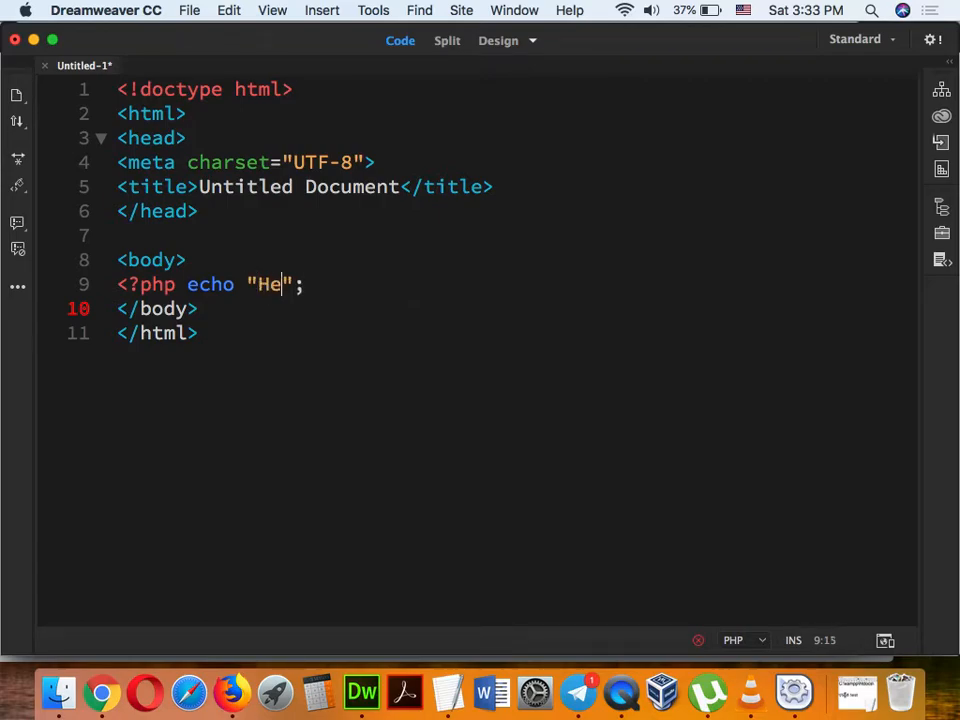
text(llo Worl)
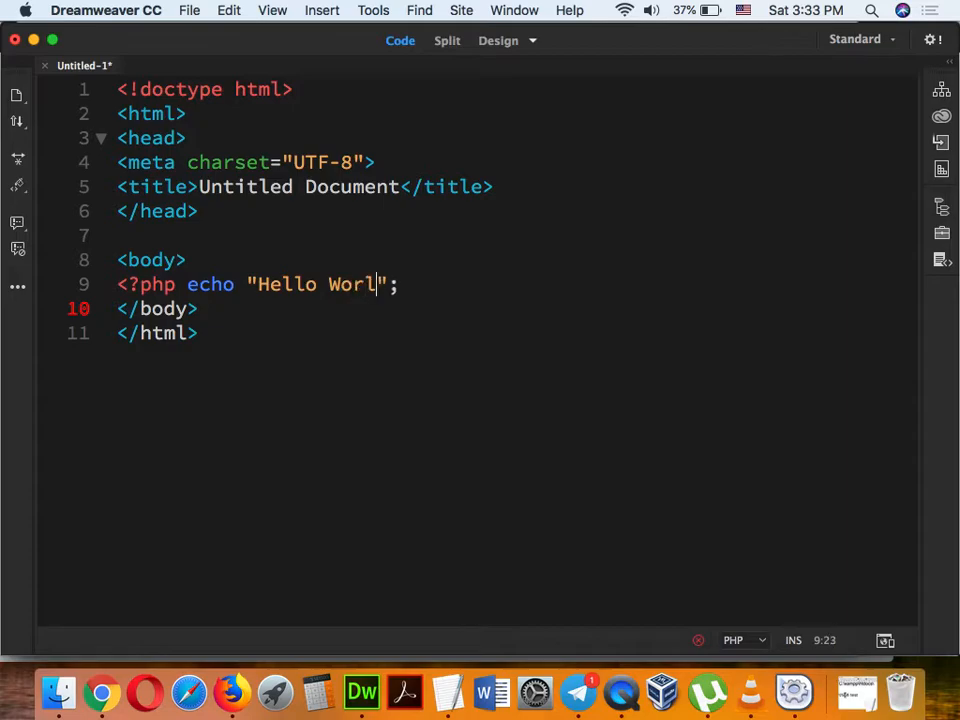
text(d)
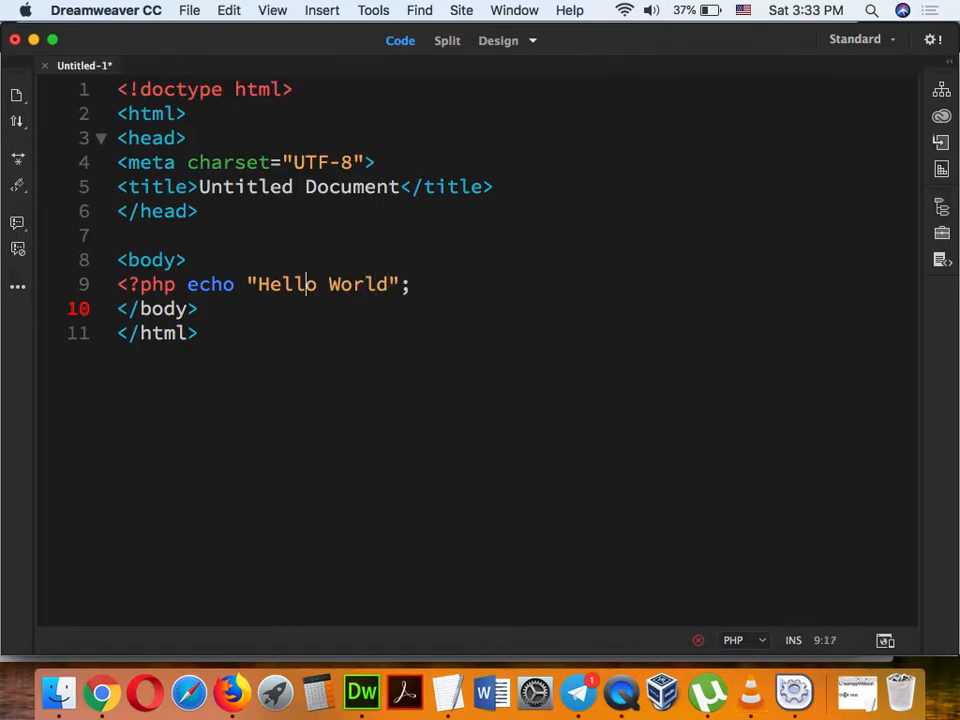
text(<h1.)
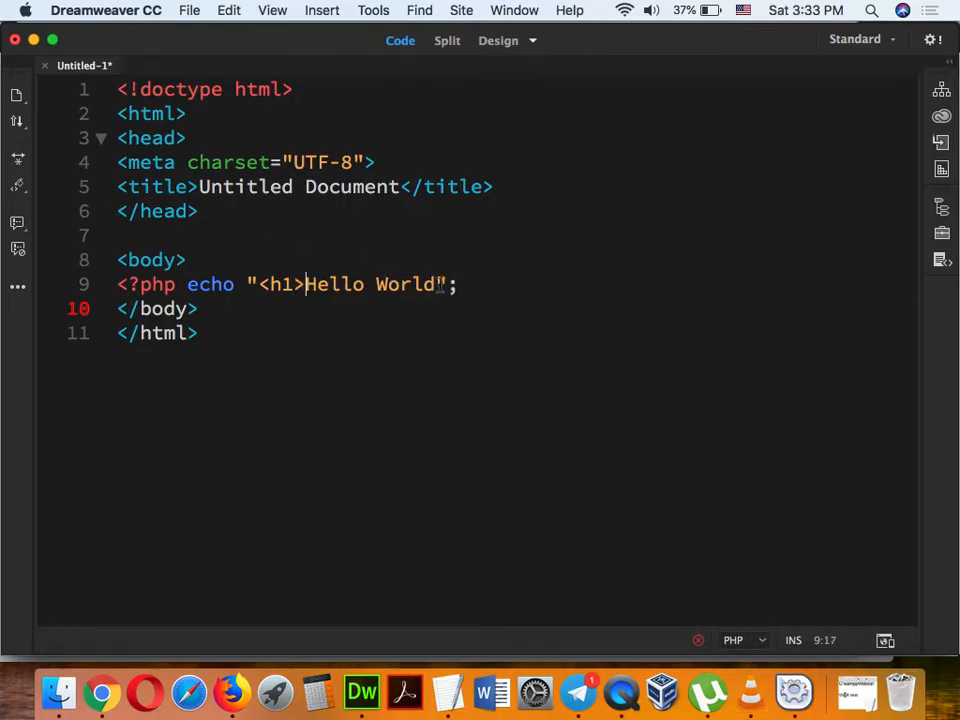
text(</h1>)
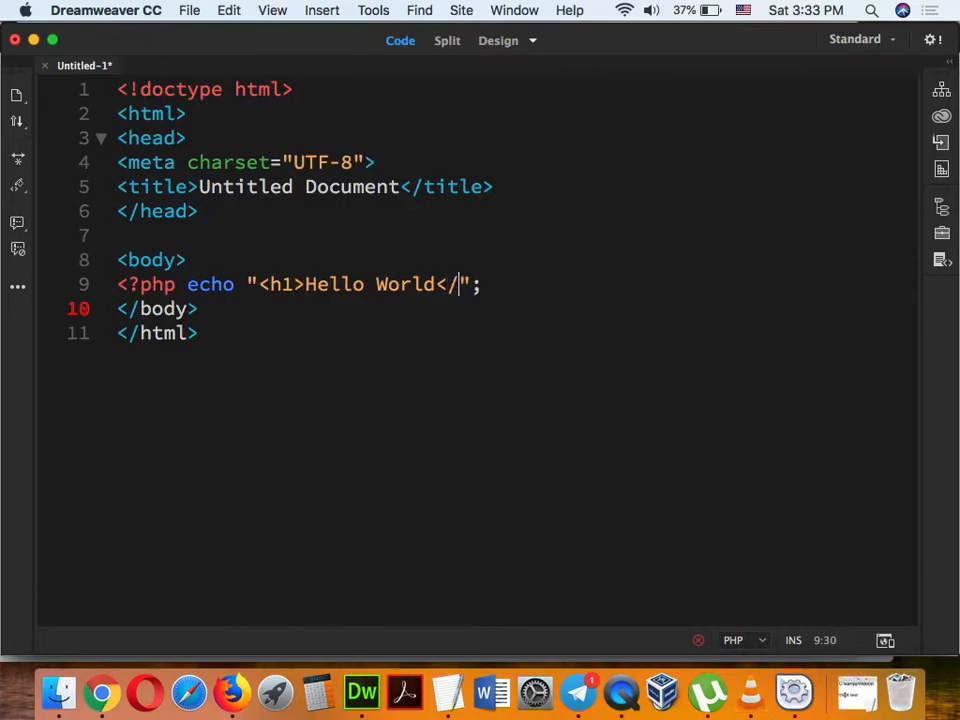
text(h1>)
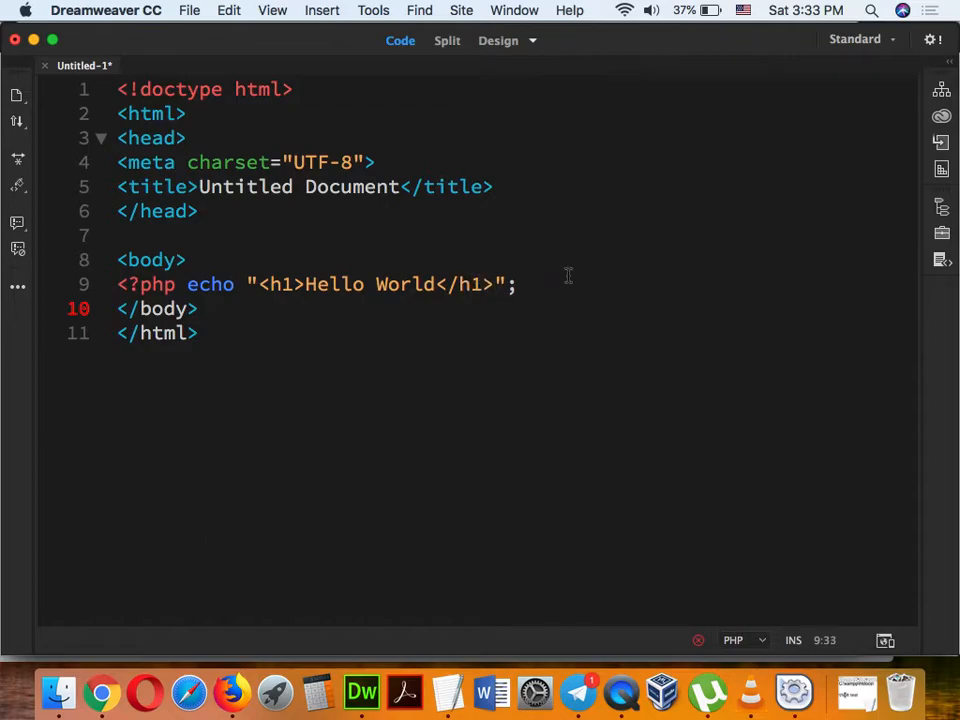
text(?>)
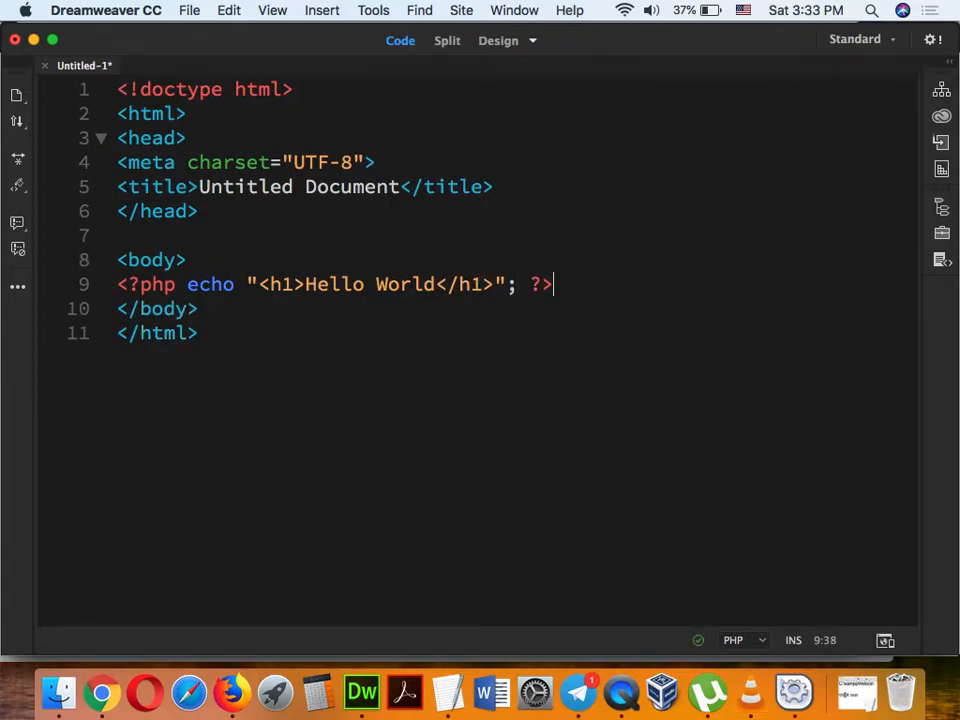
key(cmd+s)
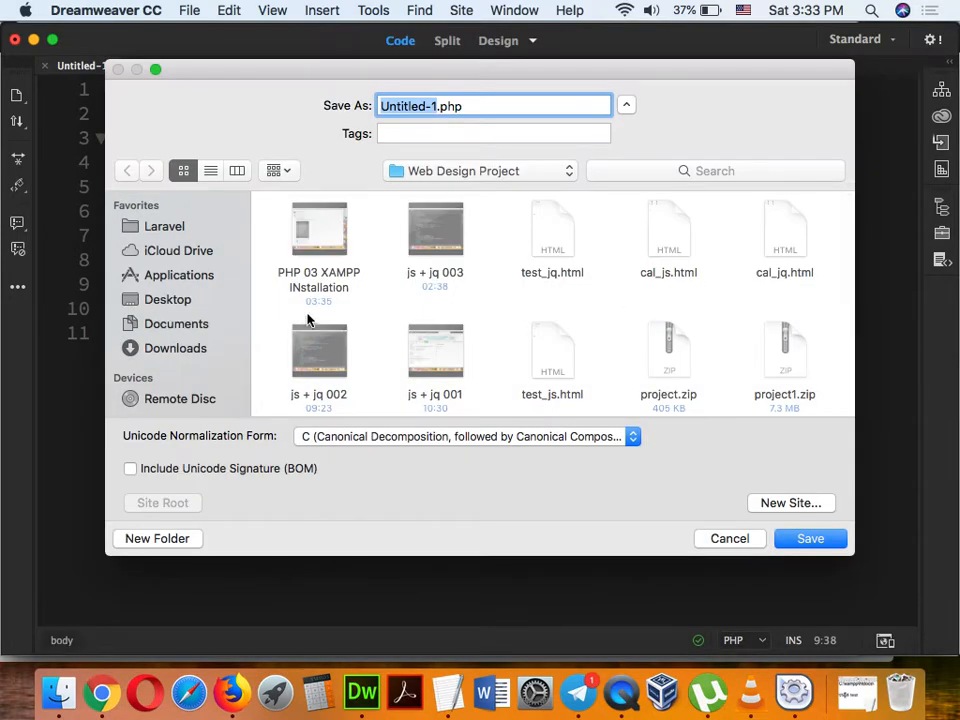
Step: Save the page as index.php in Applications > XAMPP > htdocs > test
scroll(down, 3)
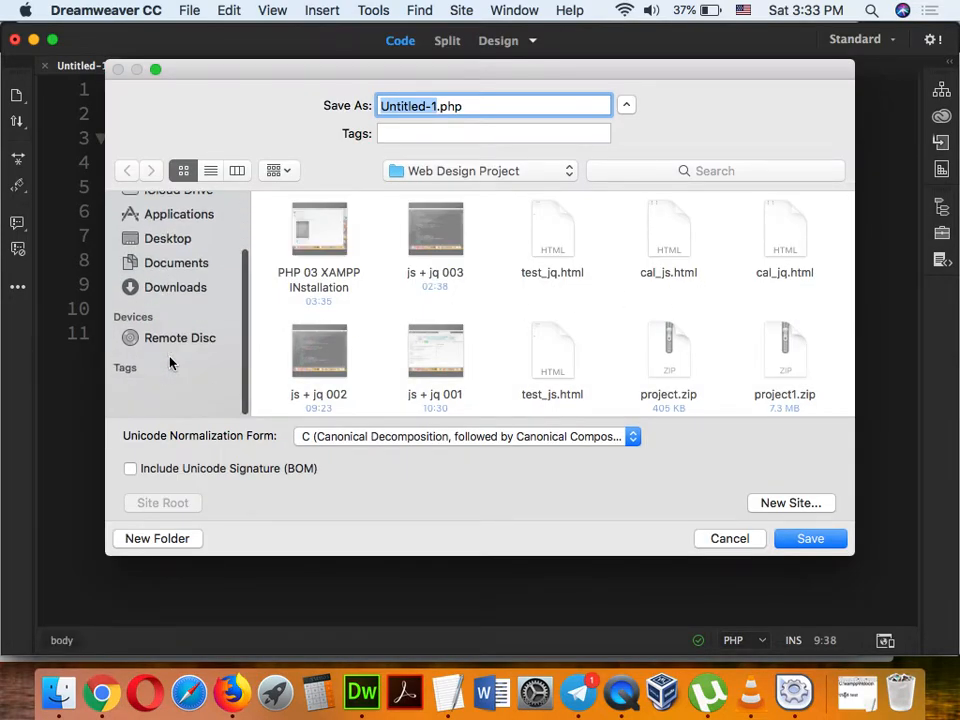
click(178, 213)
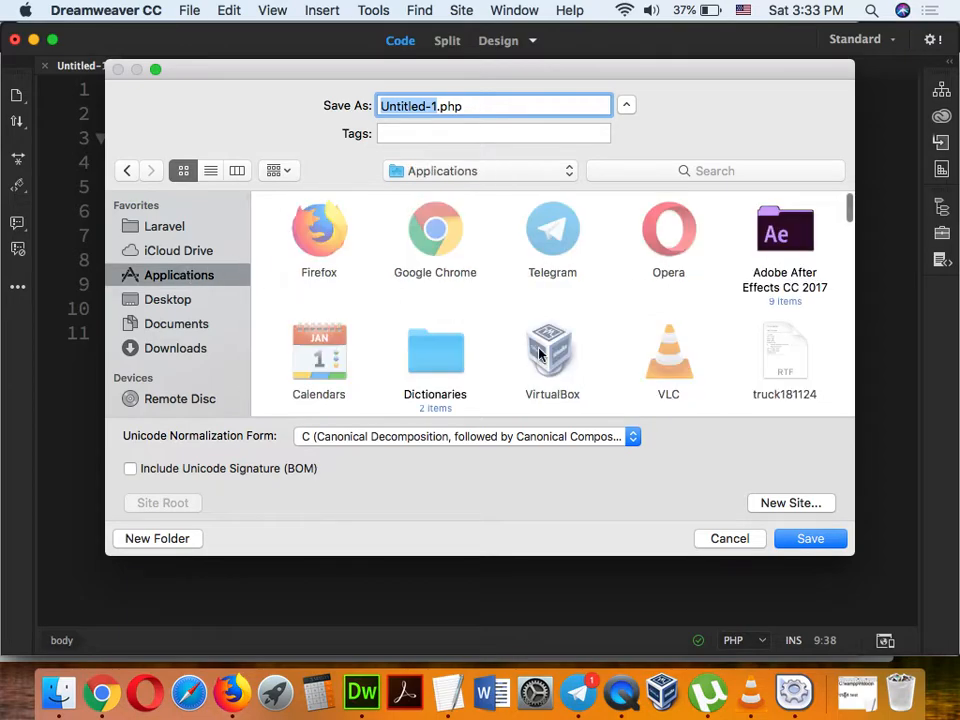
scroll(down, 3)
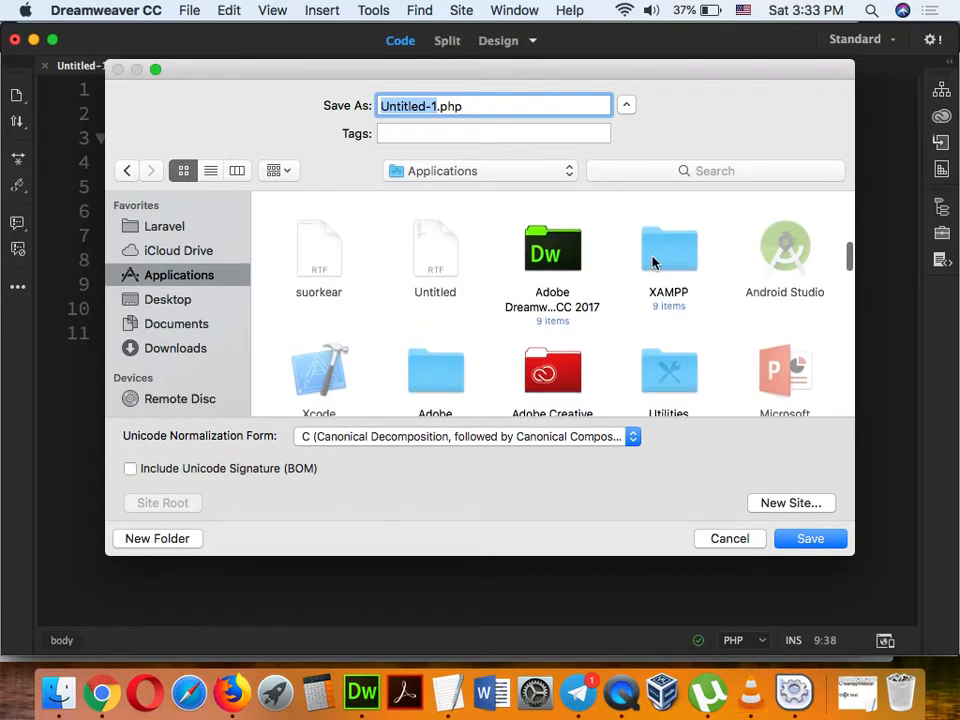
double_click(668, 248)
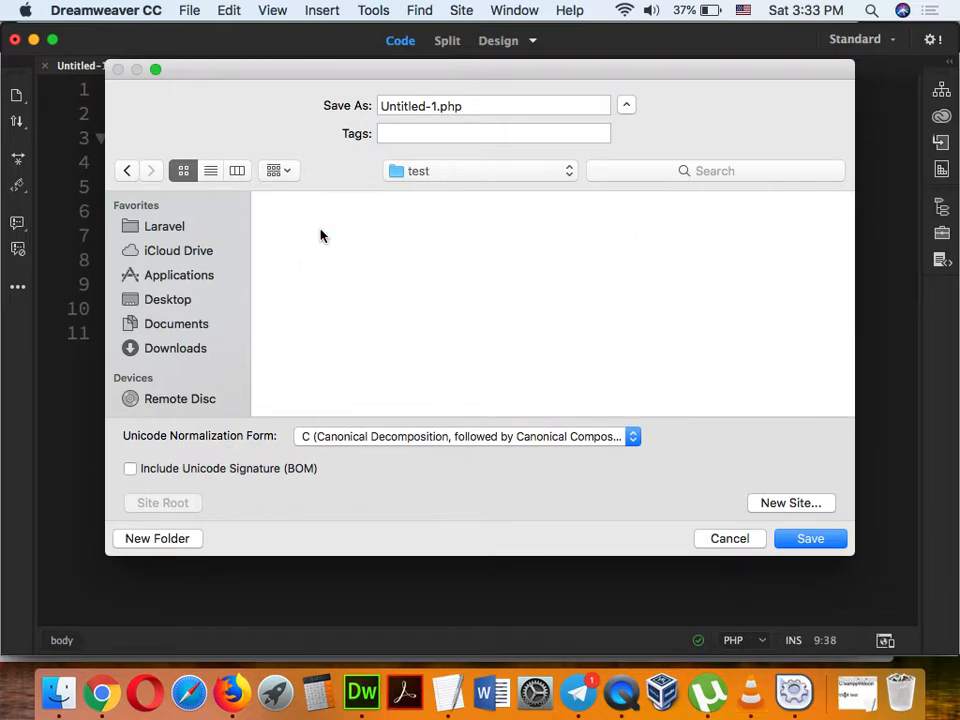
click(494, 105)
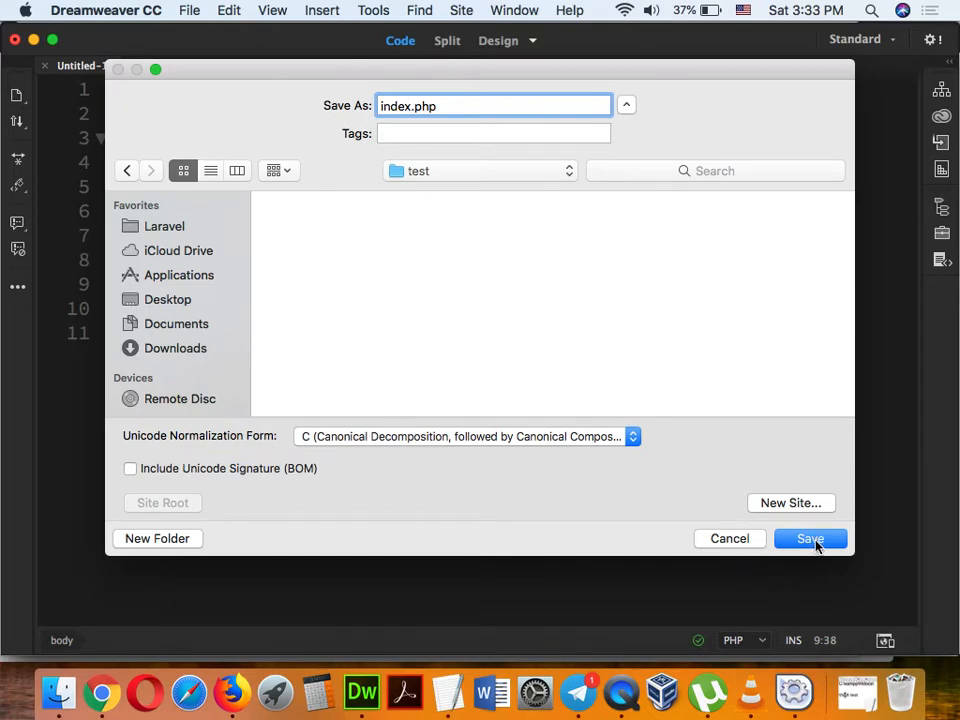
click(810, 538)
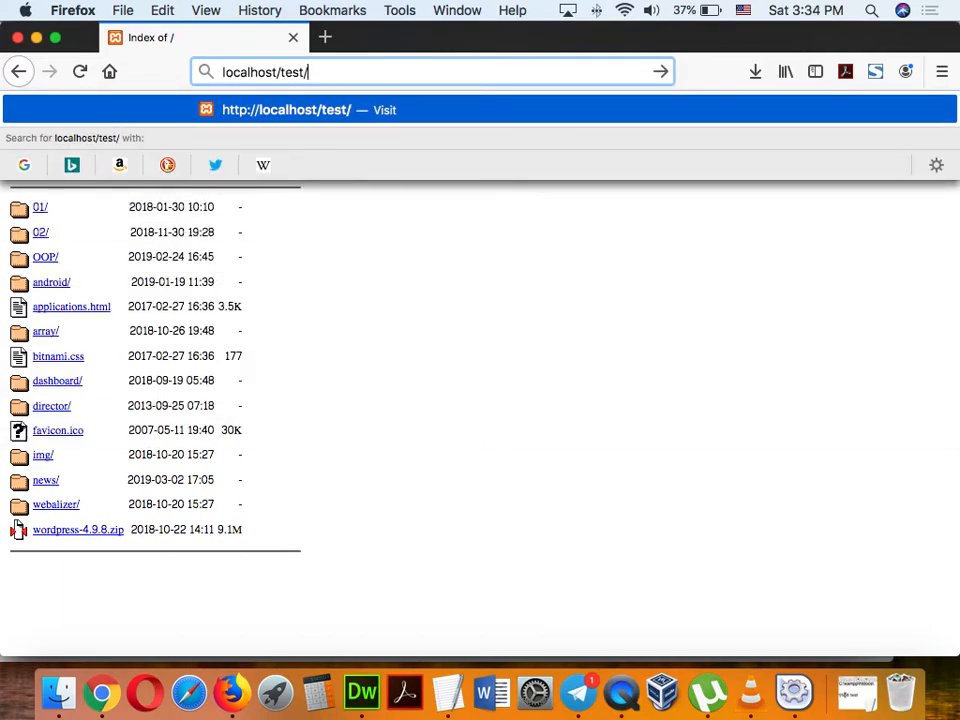
Step: Load localhost/test/index.php in Firefox to see the Hello World heading
text(ind)
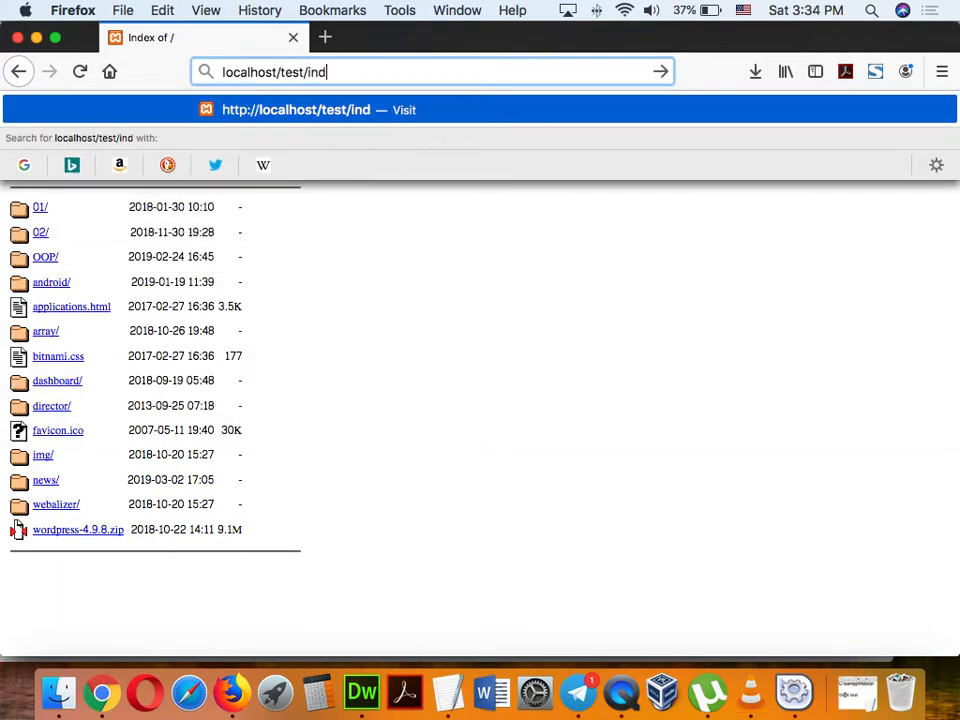
text(ex.php)
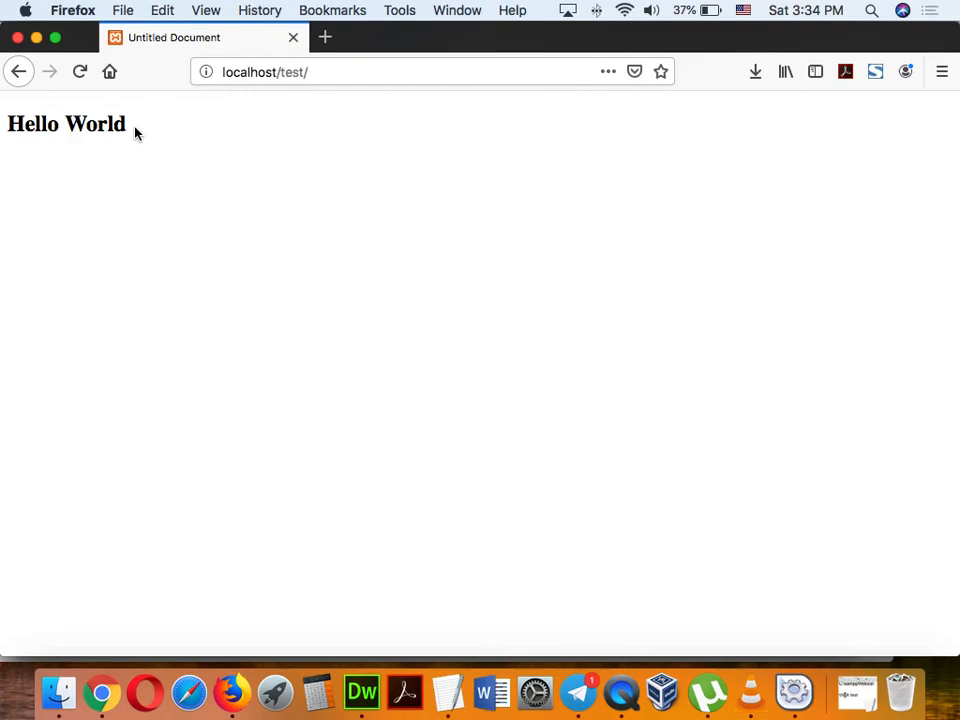
mouse_move(563, 453)
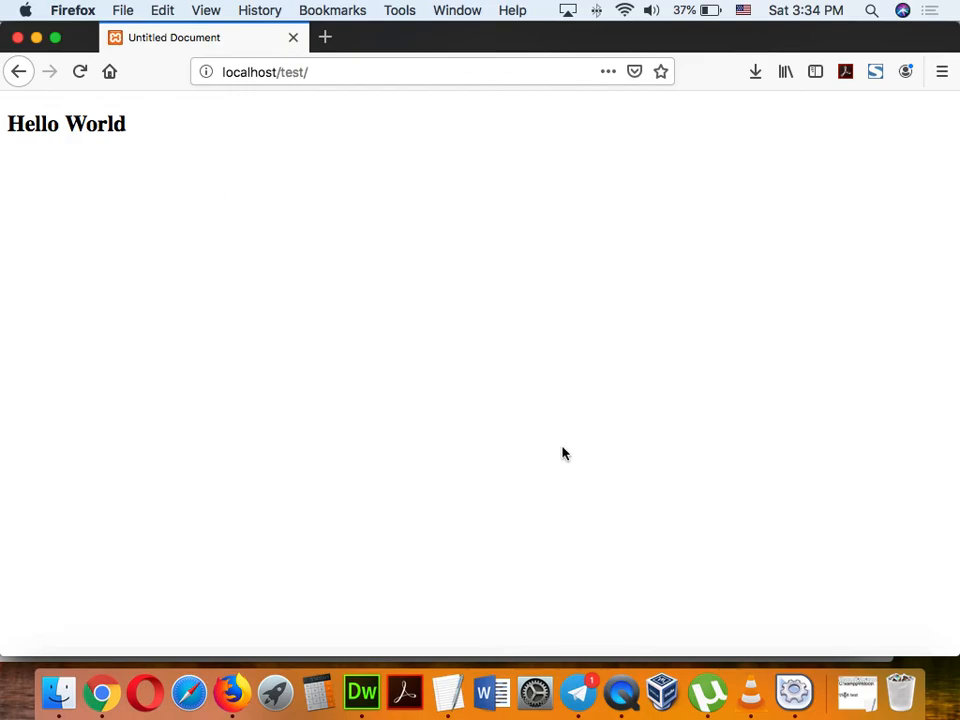
mouse_move(612, 655)
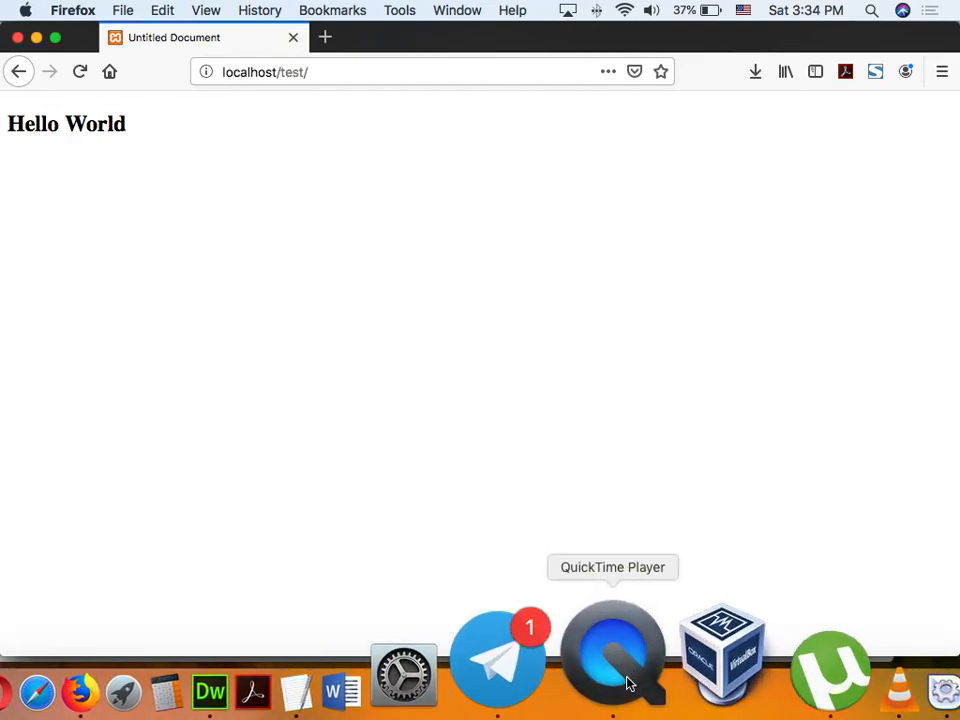
right_click(613, 655)
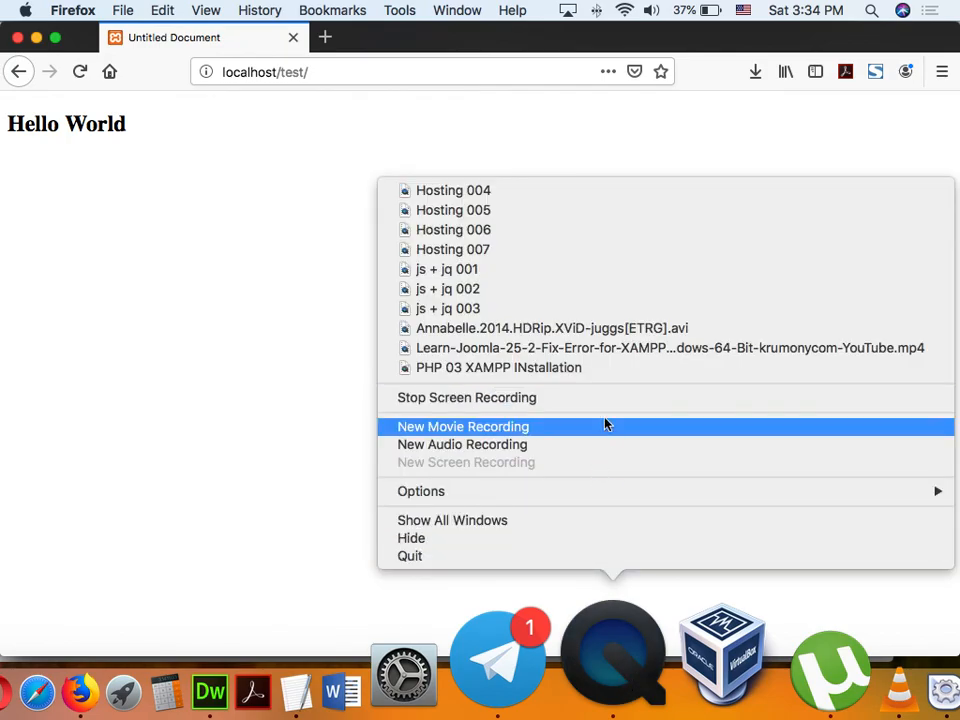